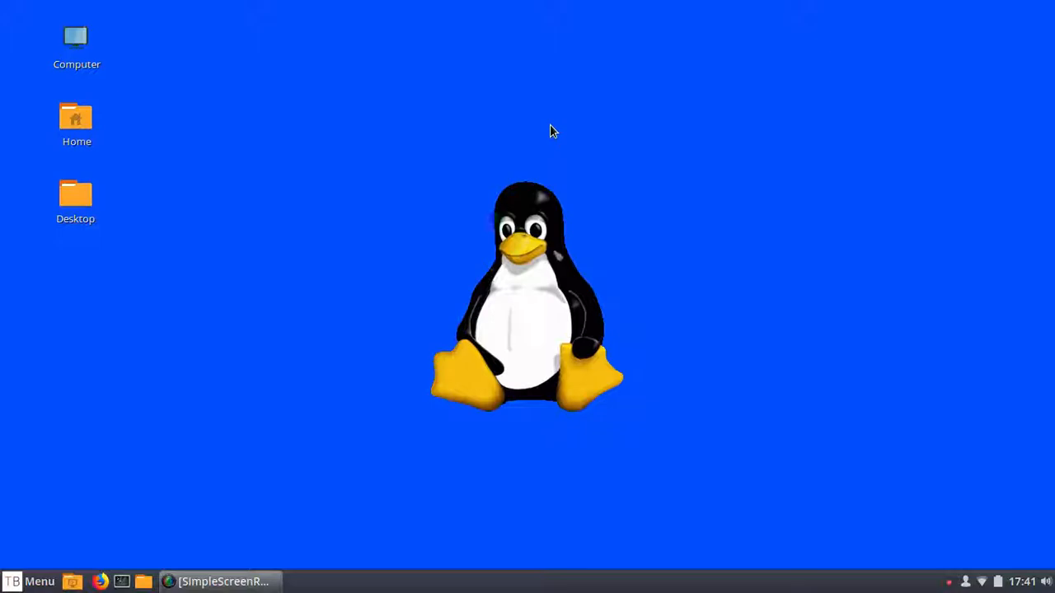
mouse_move(349, 201)
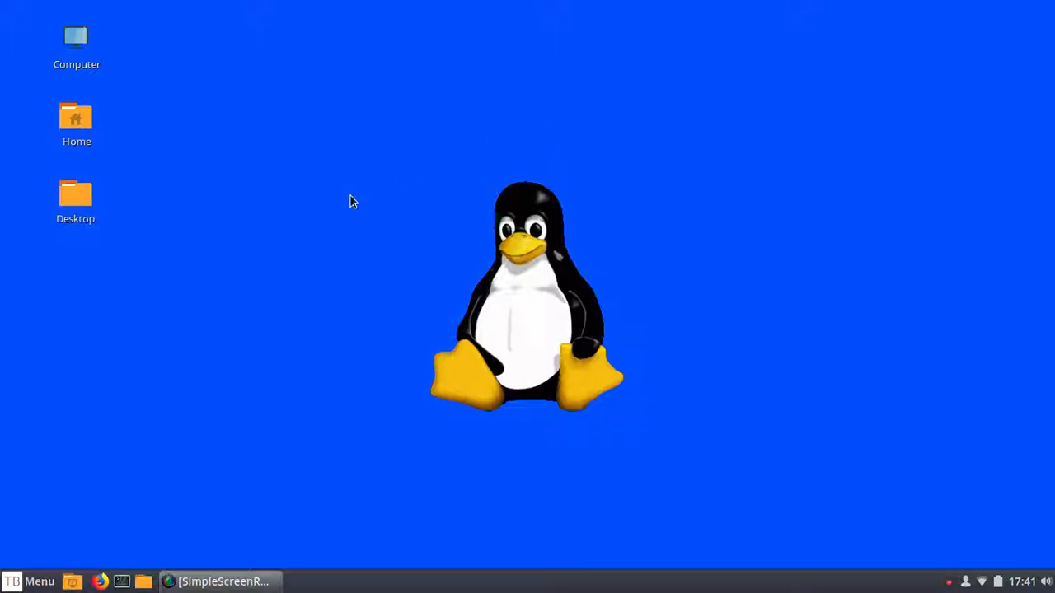
mouse_move(288, 125)
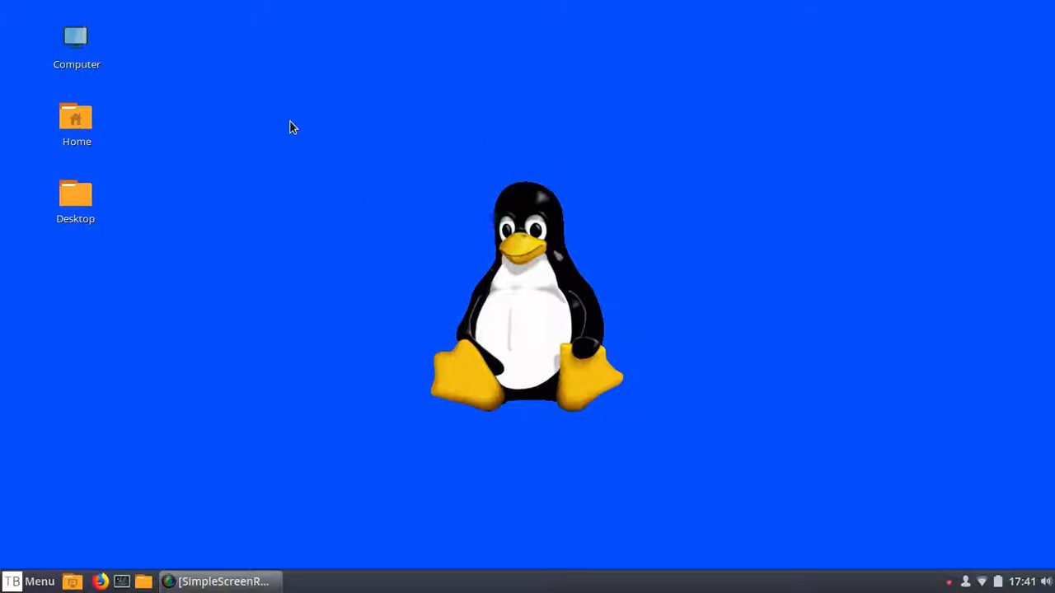
mouse_move(277, 221)
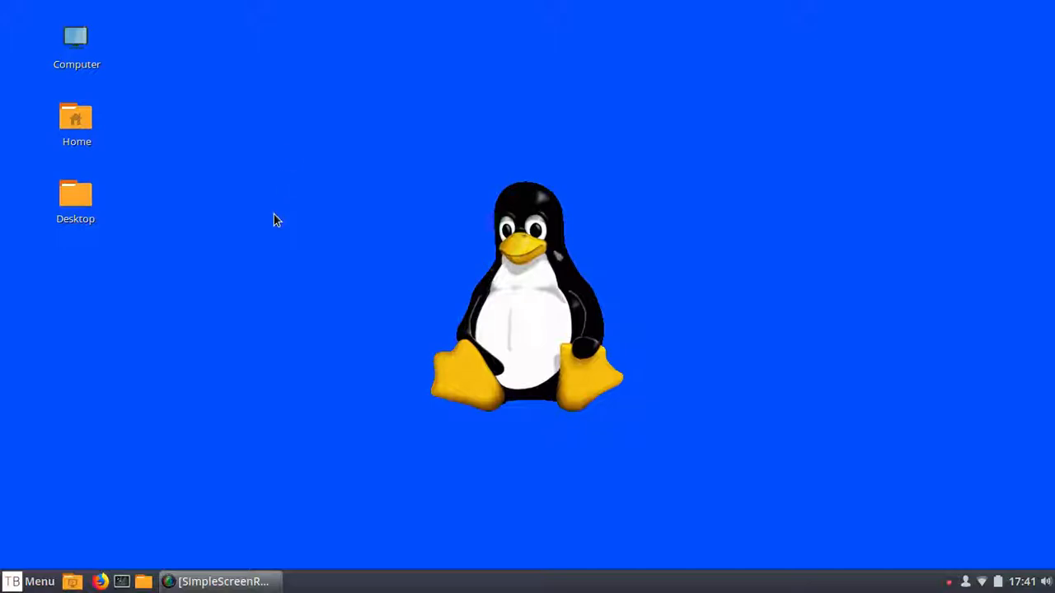
mouse_move(495, 122)
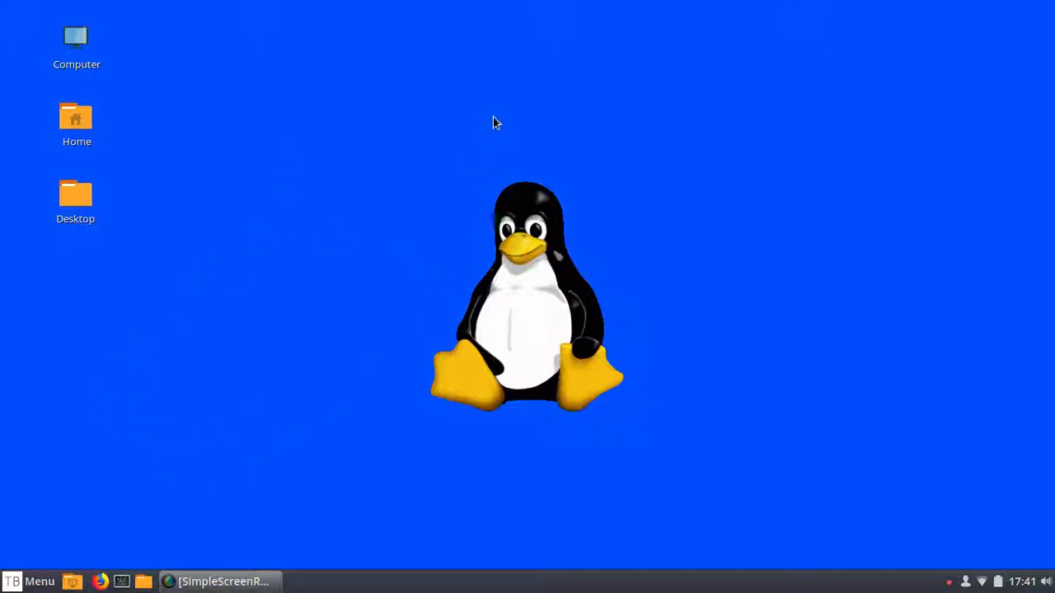
mouse_move(509, 366)
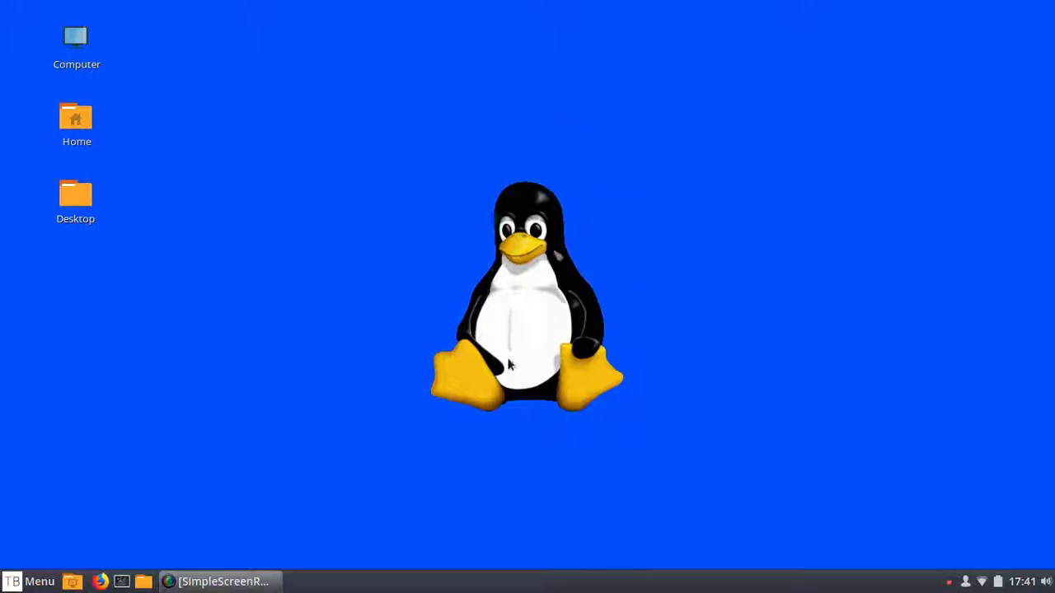
mouse_move(596, 92)
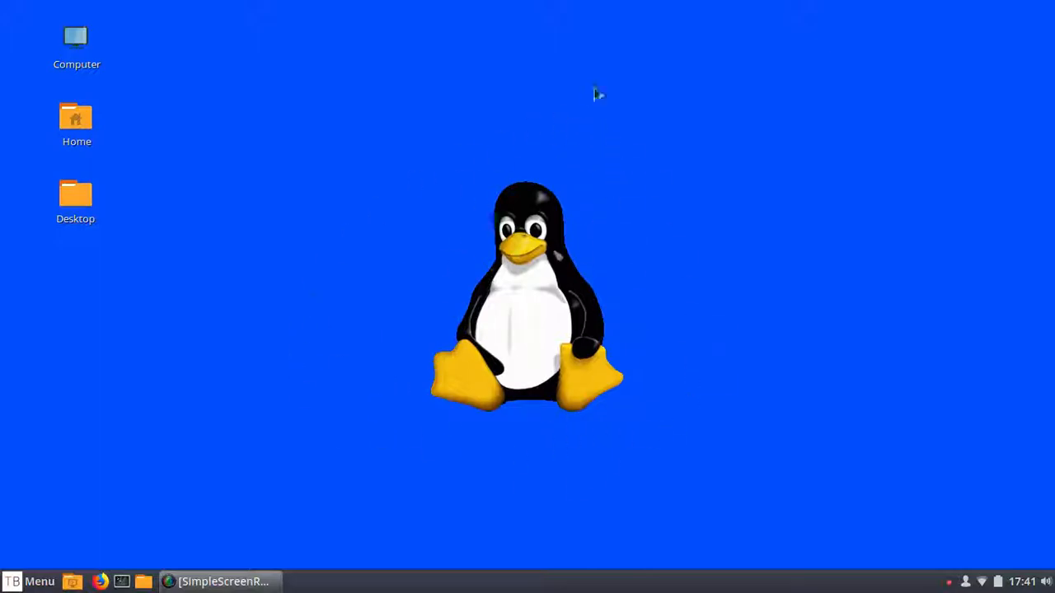
mouse_move(300, 333)
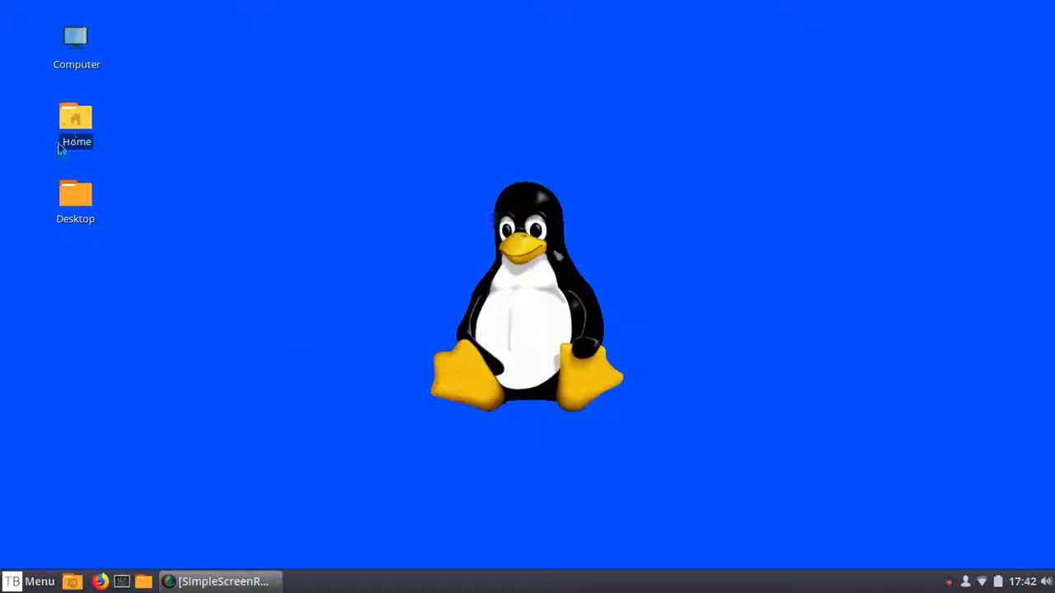
- Launch GIMP Image Editor from the applications menu by searching 'gimp'
click(31, 582)
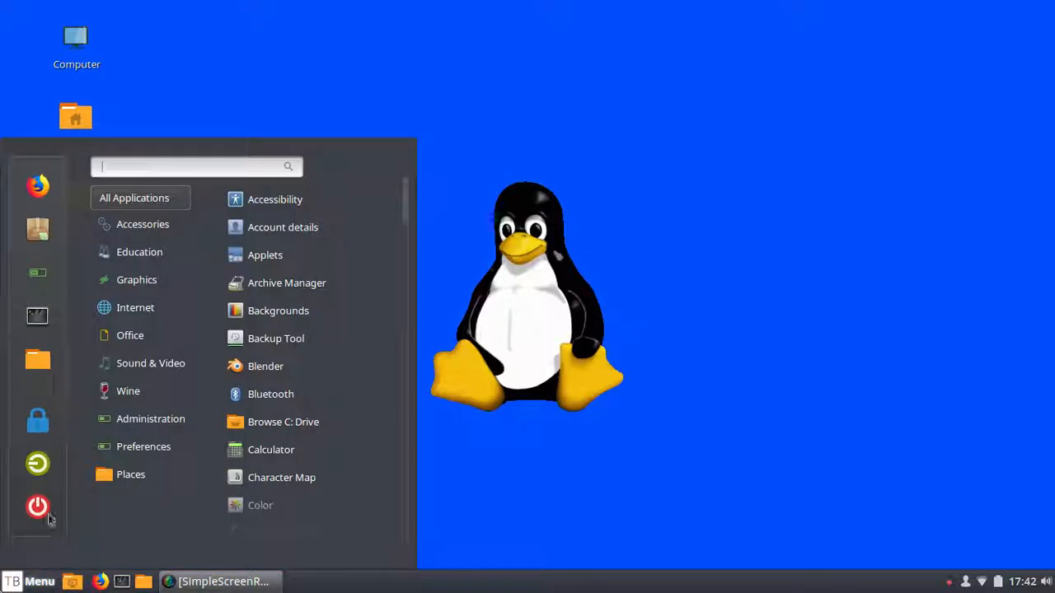
text(gimp)
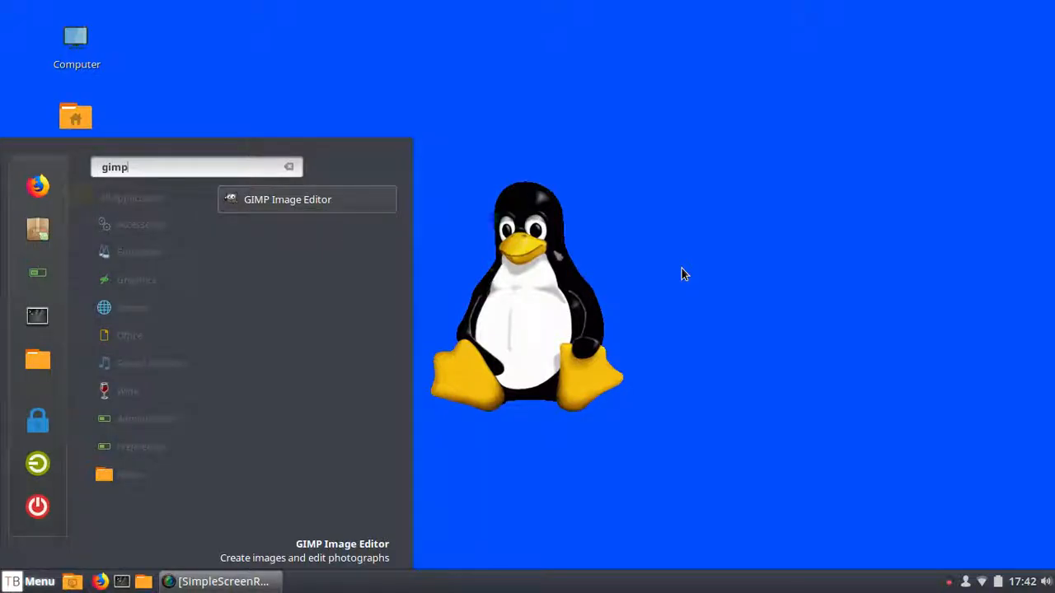
click(287, 198)
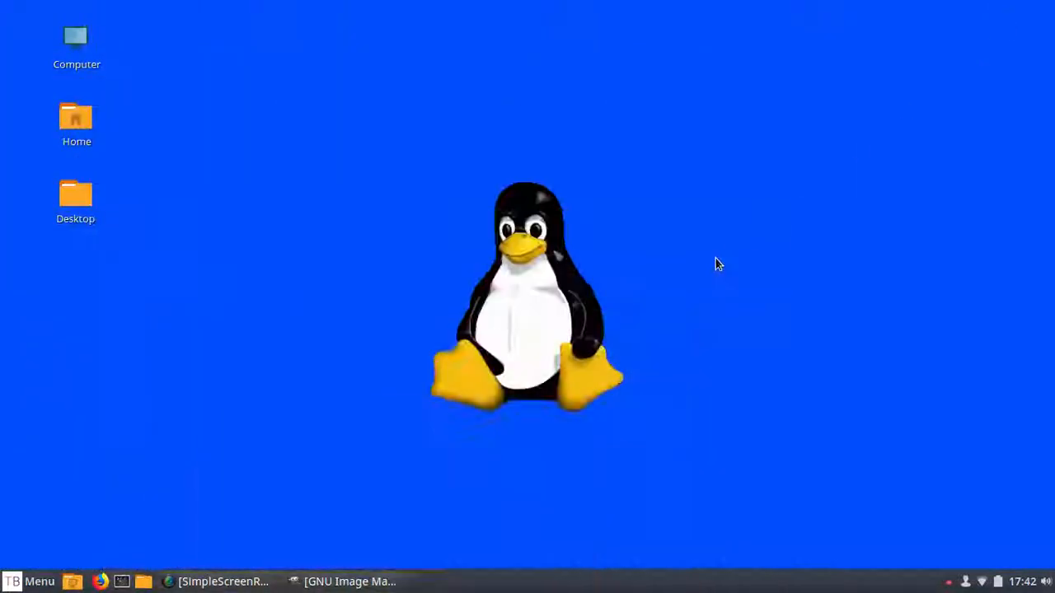
right_click(719, 263)
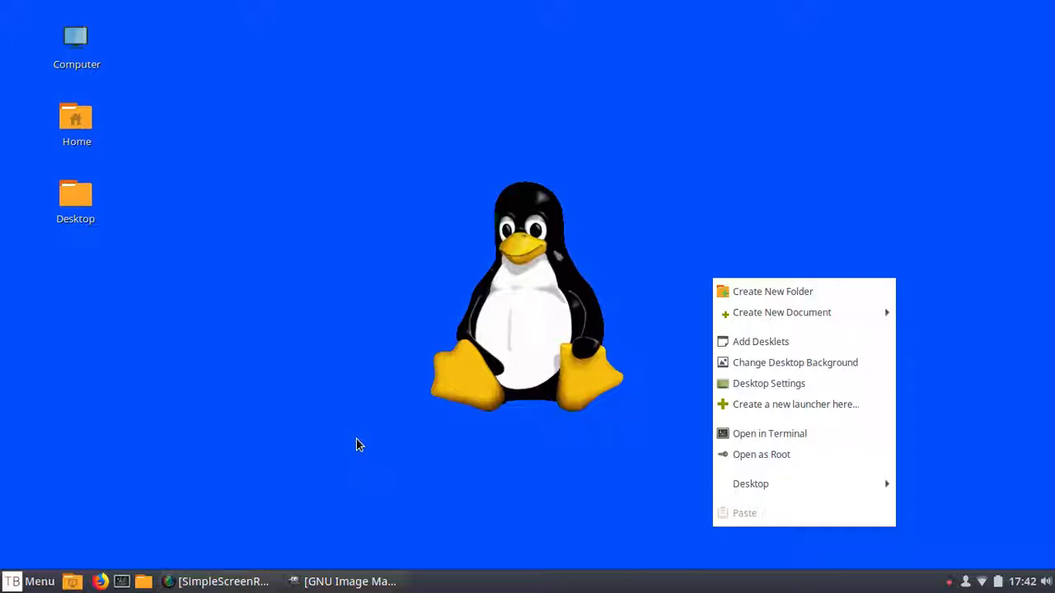
click(360, 445)
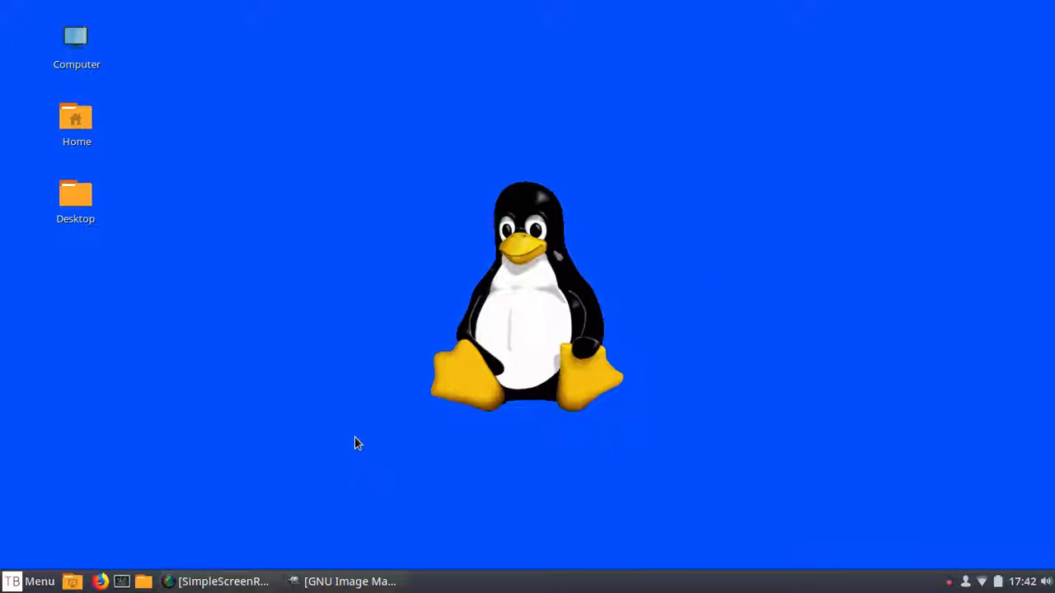
right_click(359, 443)
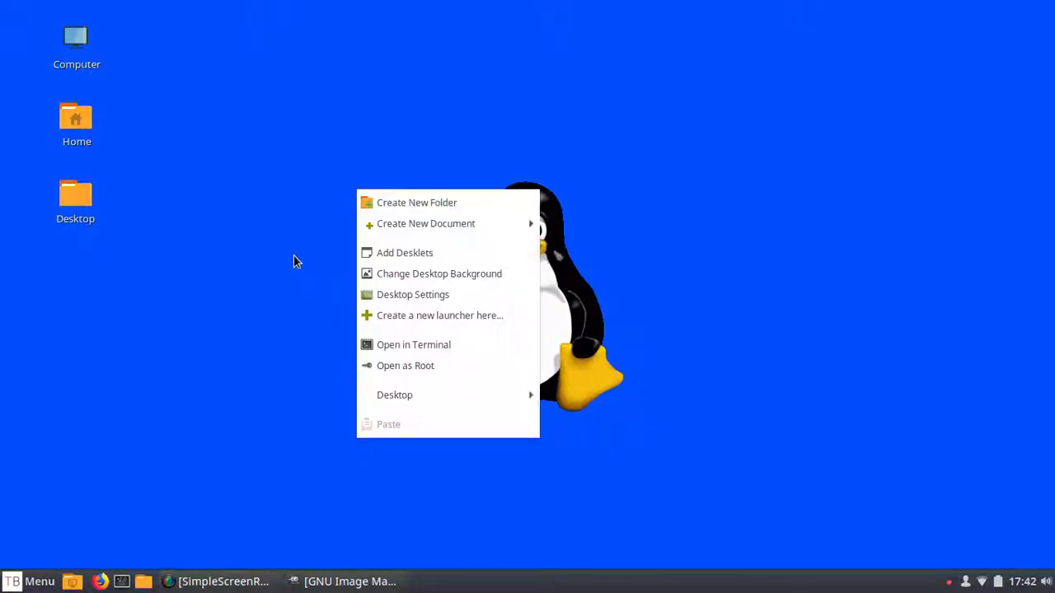
mouse_move(439, 274)
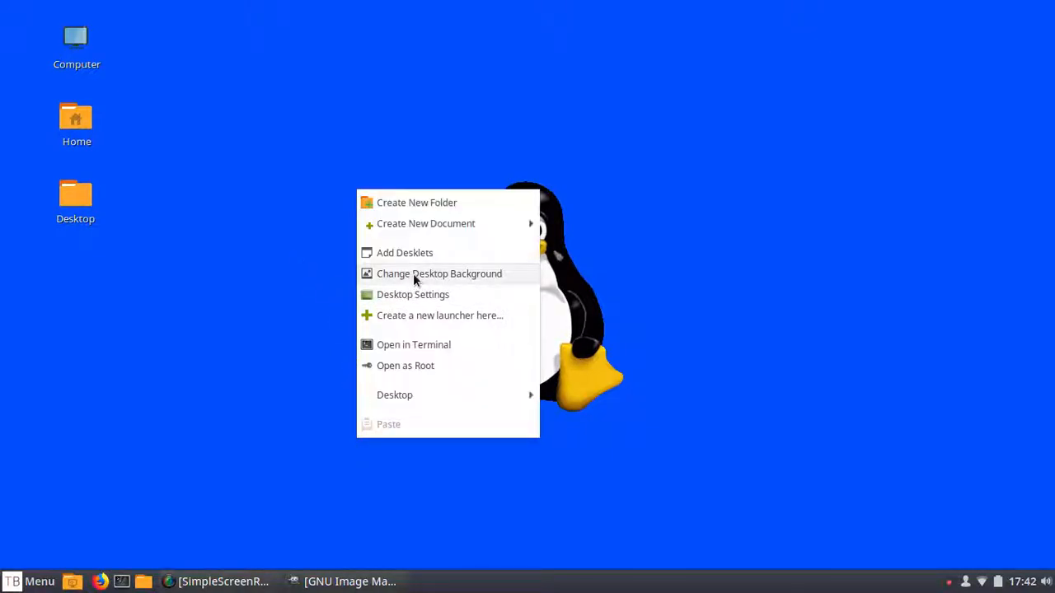
click(29, 580)
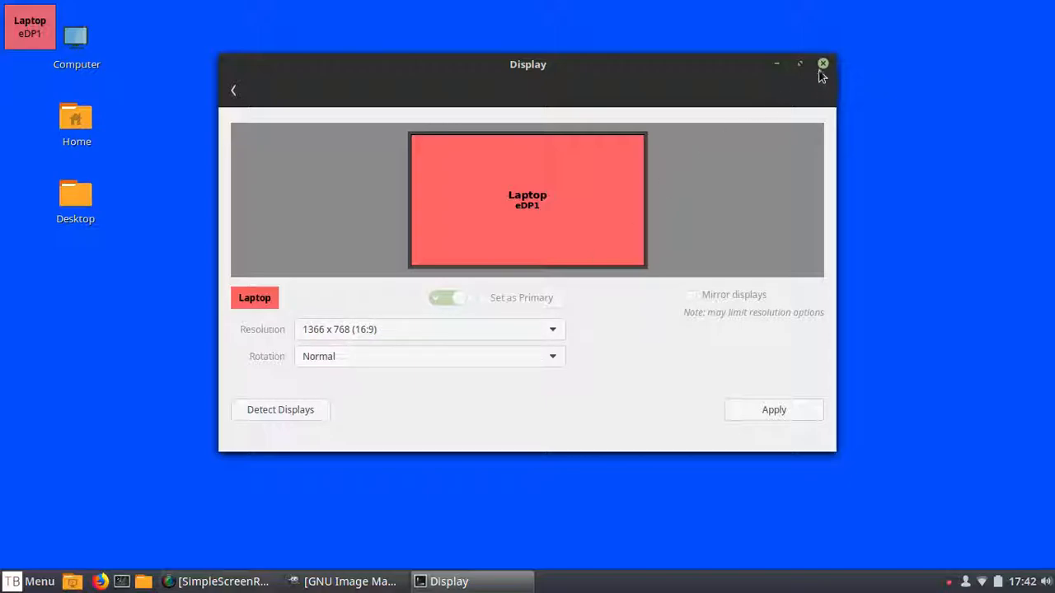
click(822, 63)
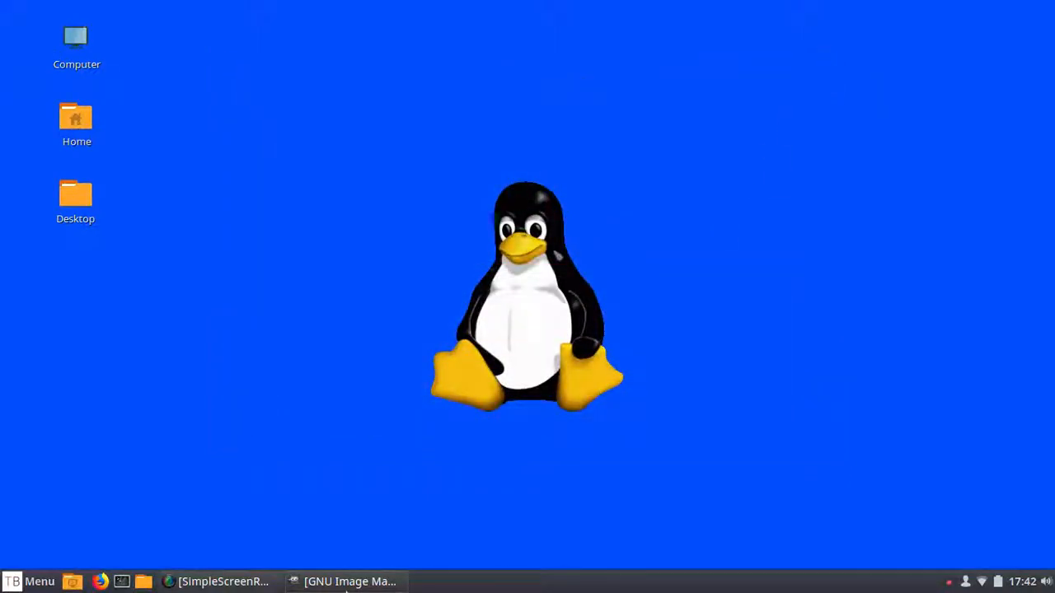
- Create a new blank image with width 1366 and height 768 pixels
click(346, 580)
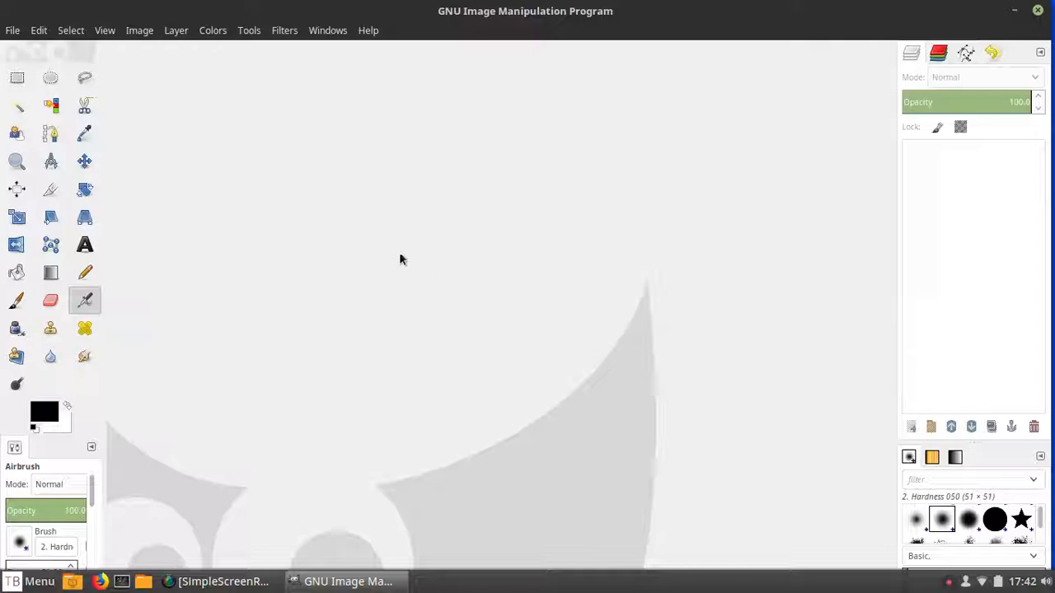
mouse_move(229, 185)
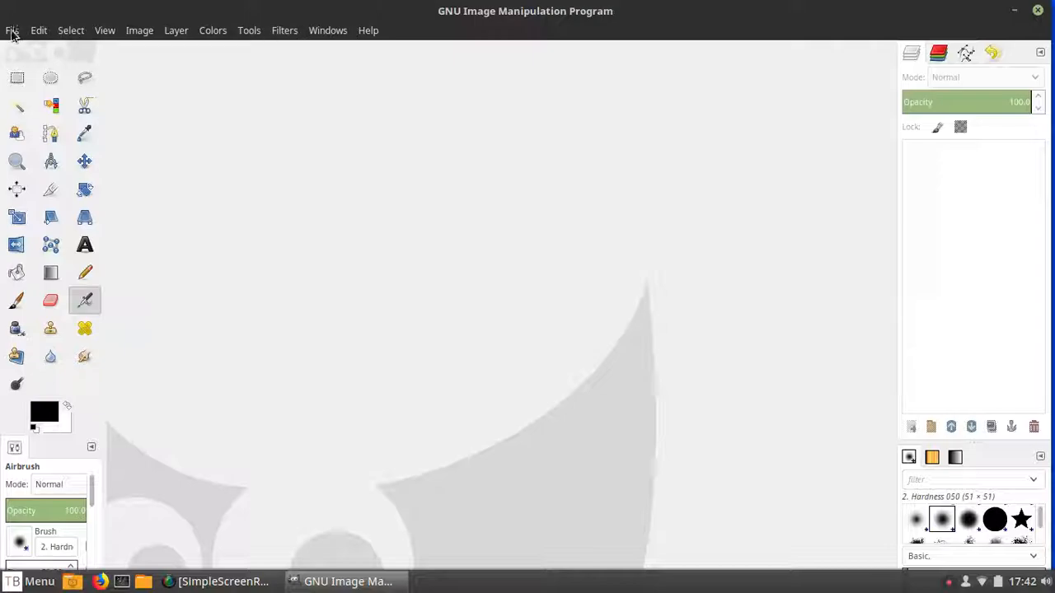
click(13, 30)
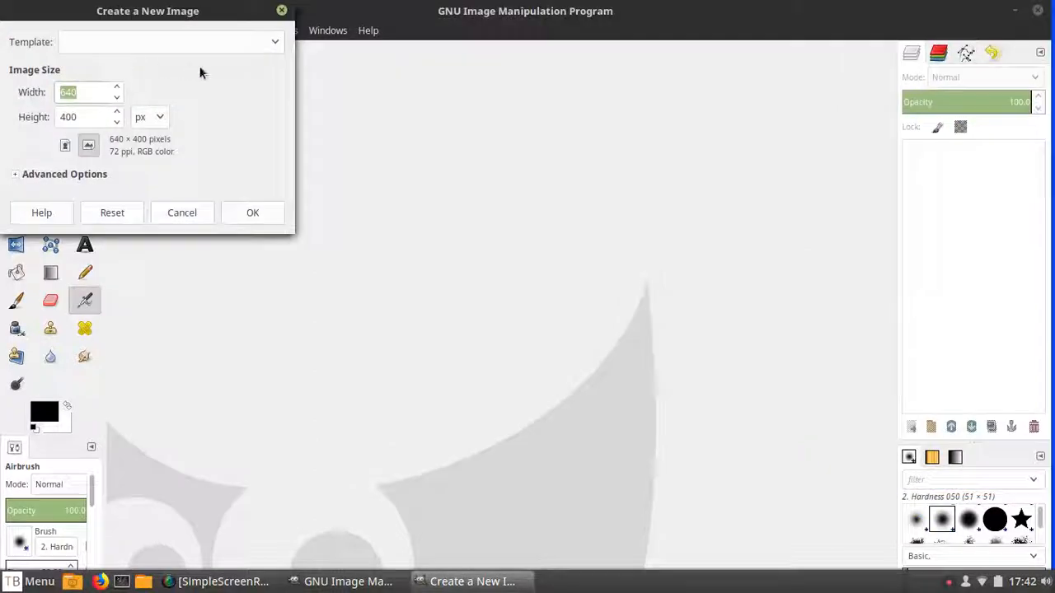
mouse_move(241, 81)
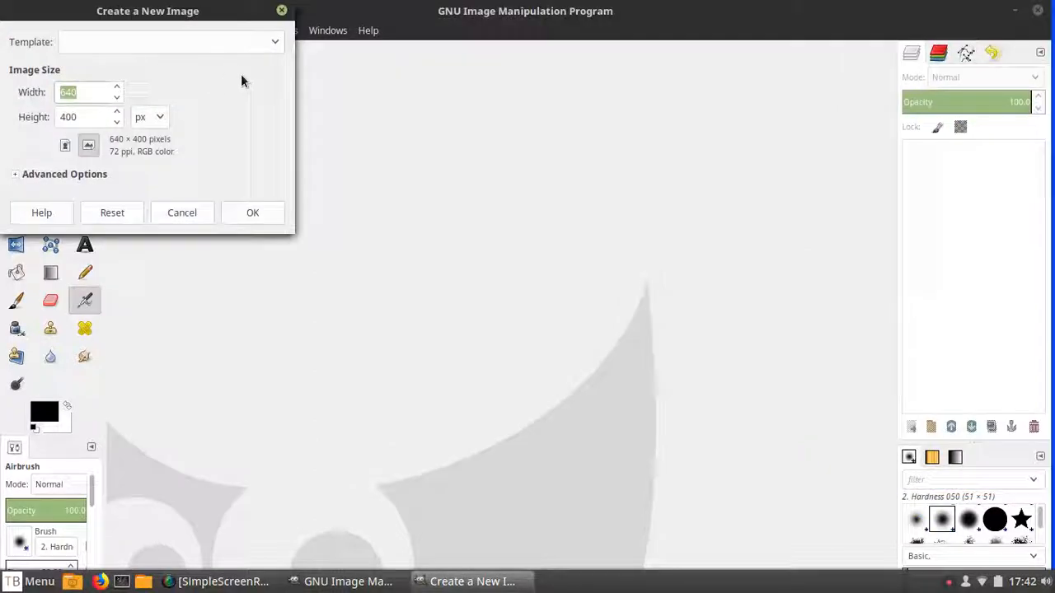
text(1366)
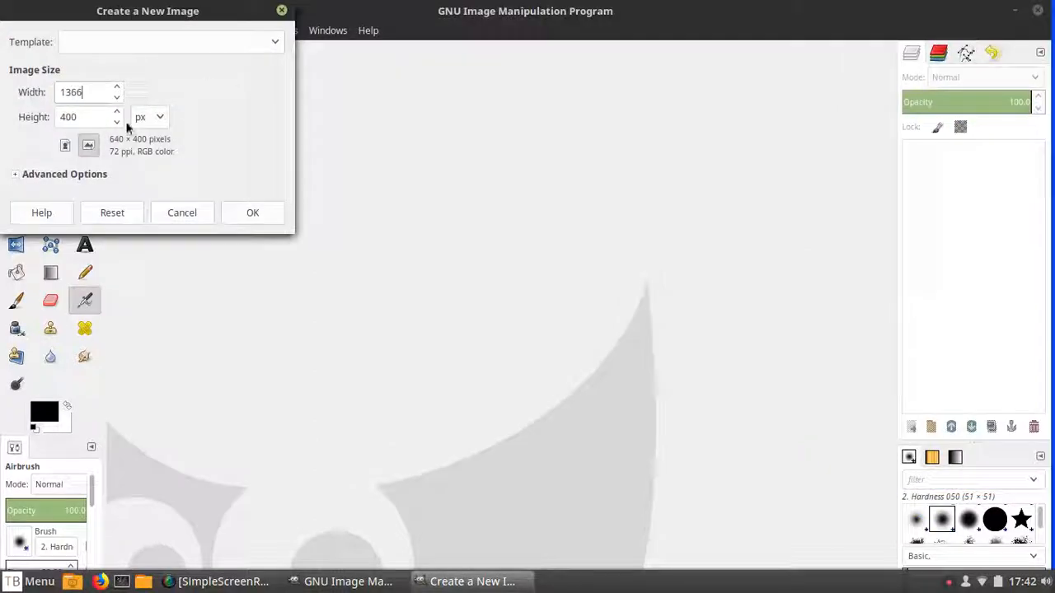
click(82, 115)
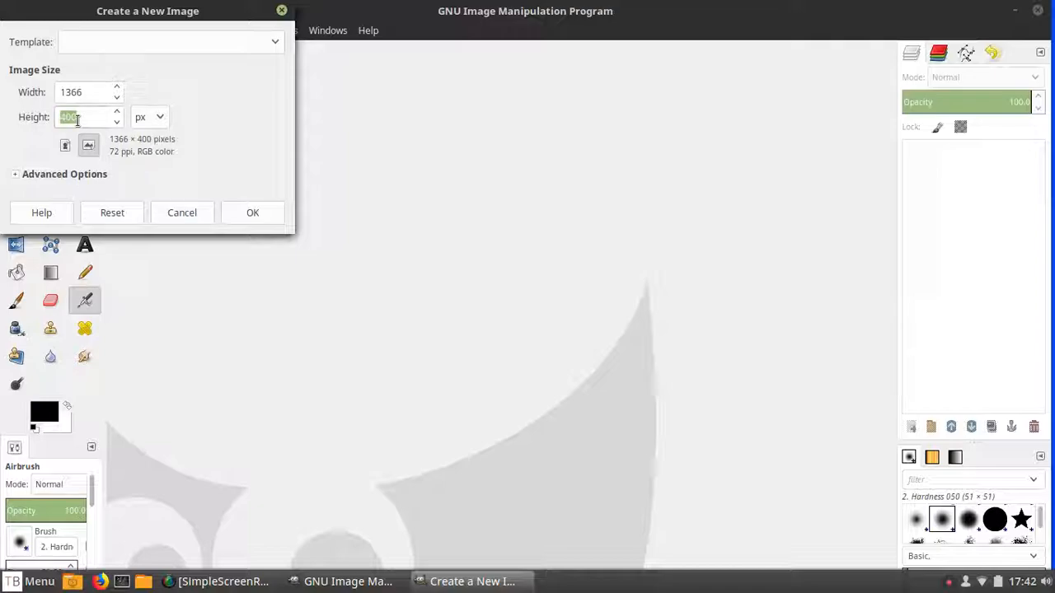
text(768)
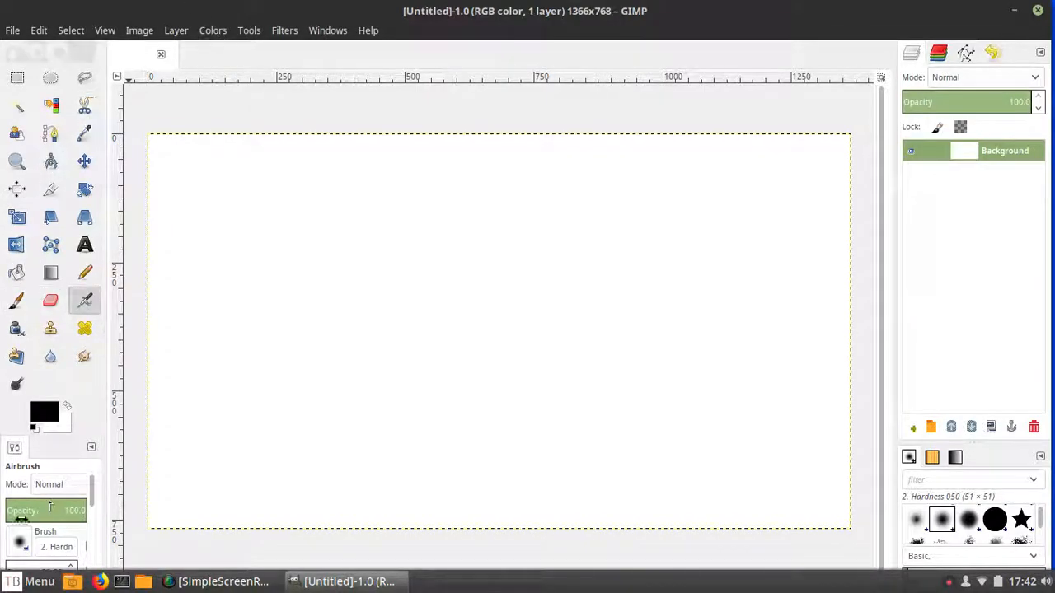
mouse_move(196, 191)
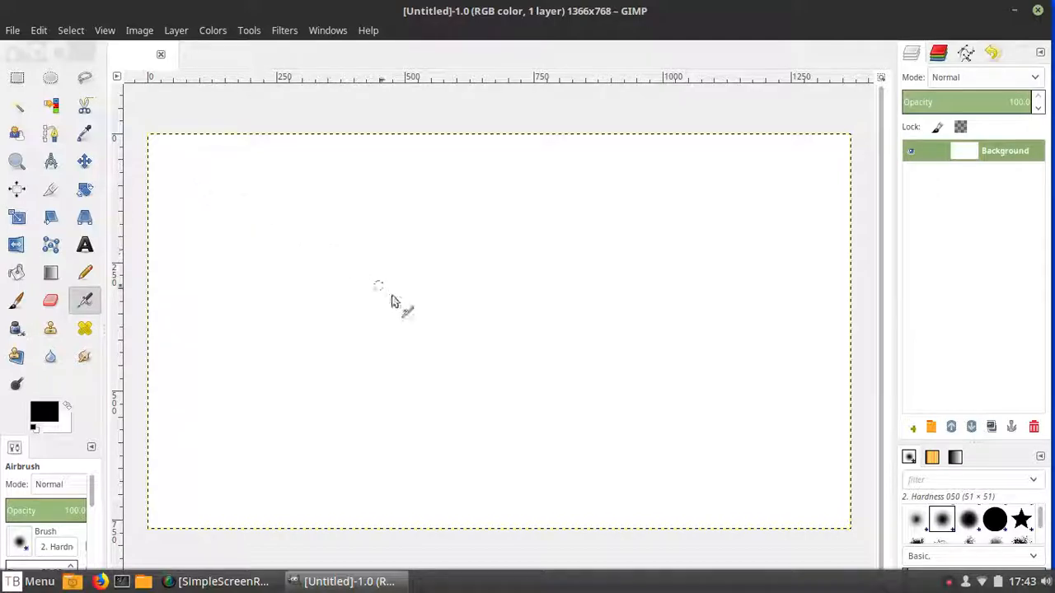
mouse_move(238, 227)
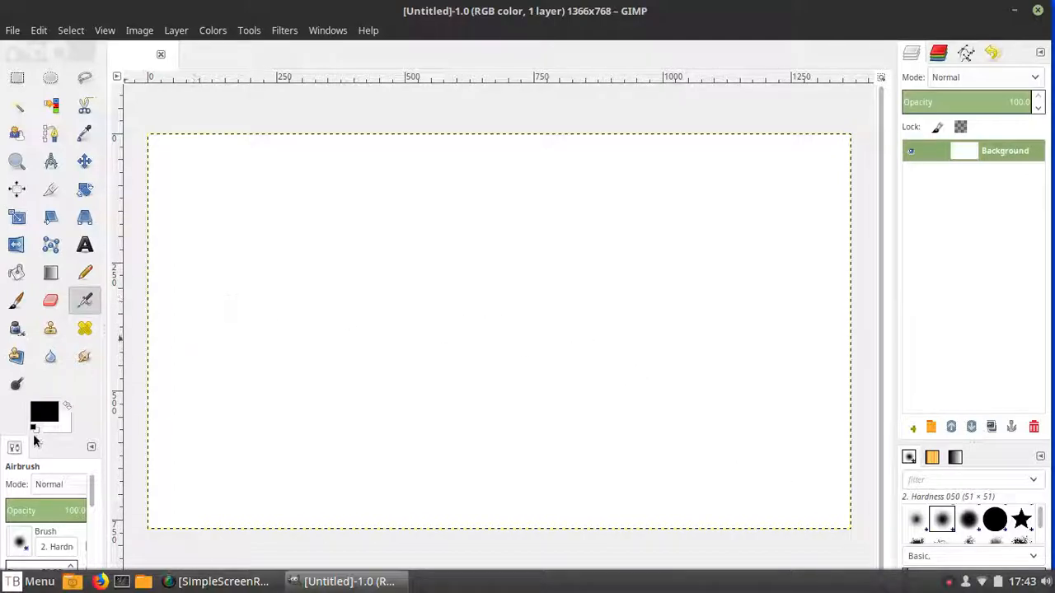
- Set the foreground colour to blue and bring up the background colour chooser
click(45, 412)
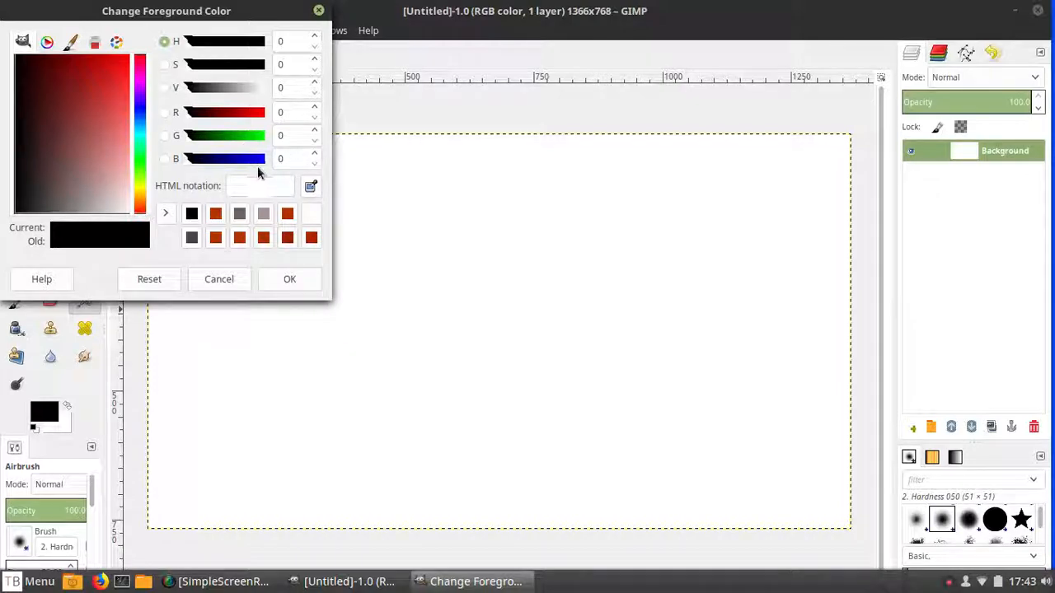
mouse_move(215, 162)
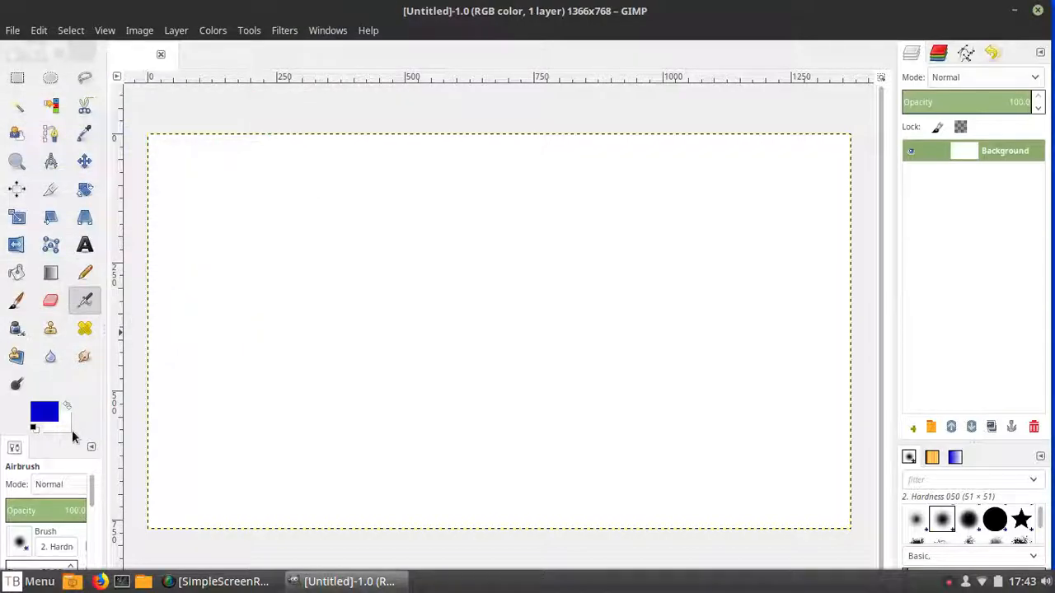
click(54, 426)
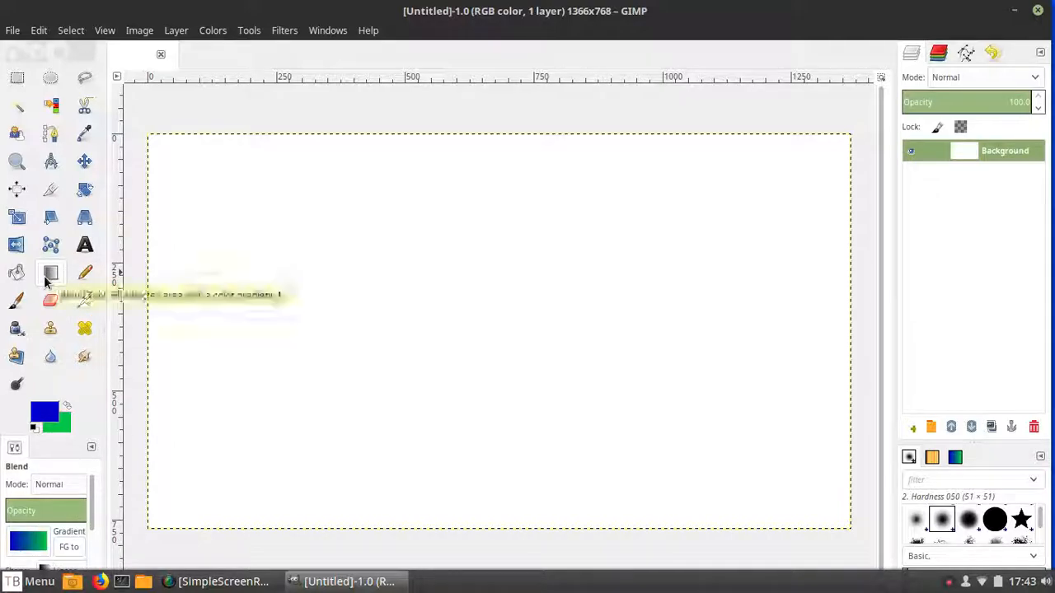
mouse_move(49, 273)
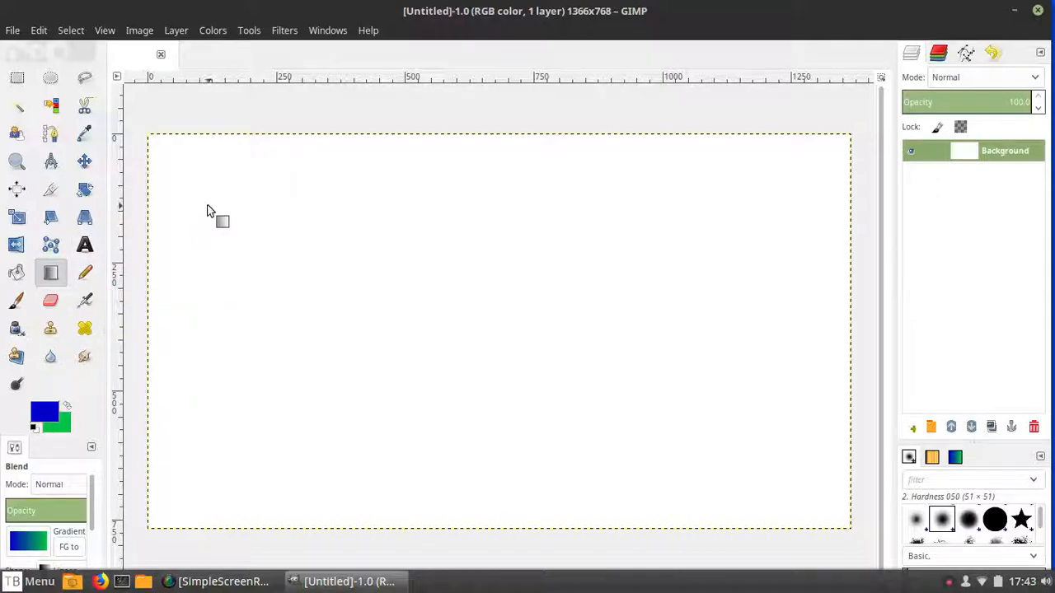
- Fill the canvas with a horizontal gradient, blue on the left to green on the right
drag(180, 173, 463, 375)
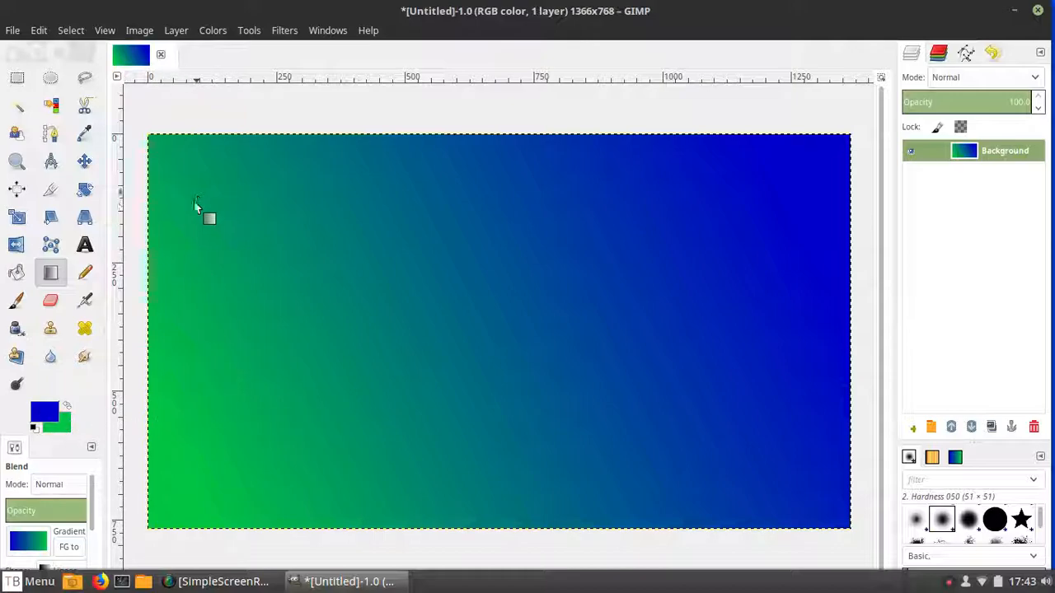
mouse_move(167, 337)
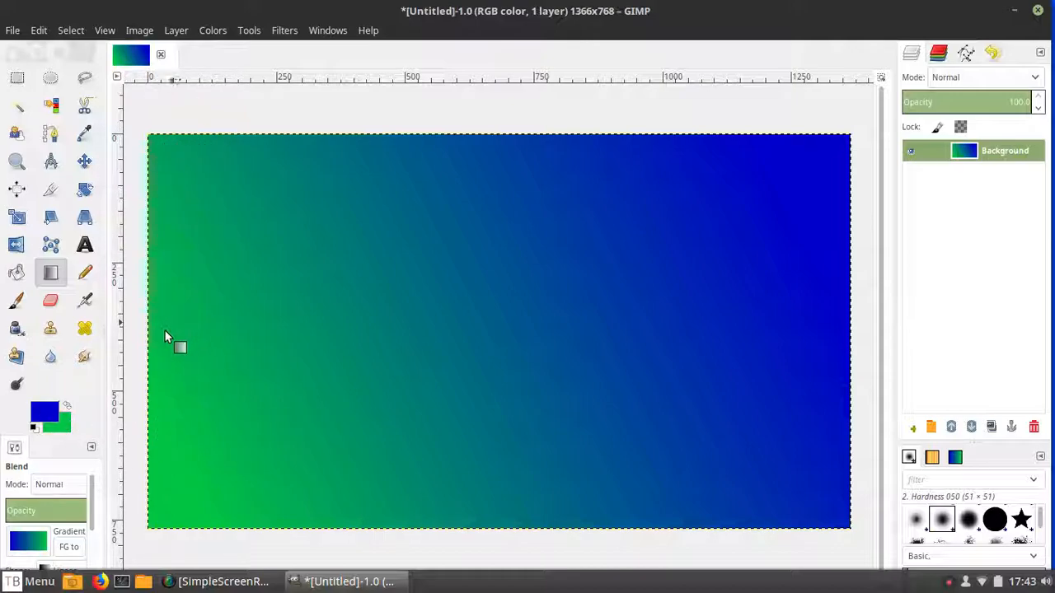
mouse_move(185, 359)
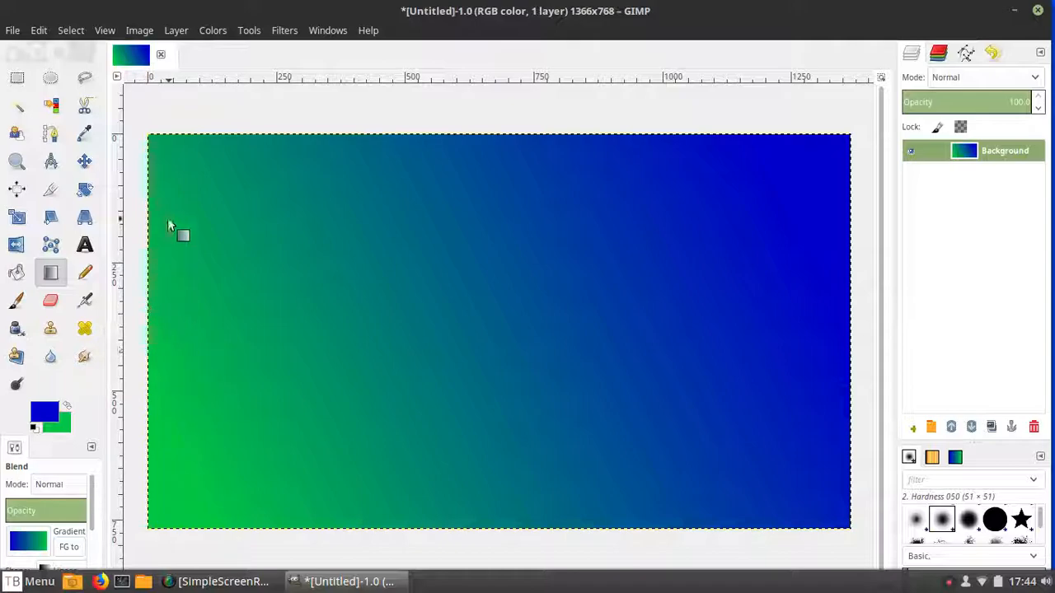
drag(162, 333, 804, 329)
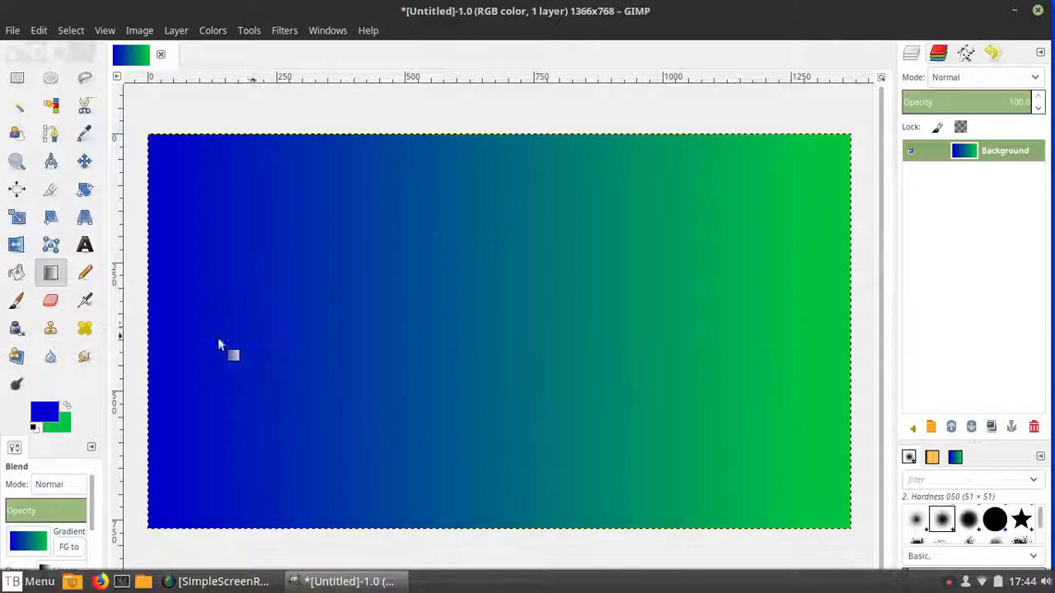
mouse_move(211, 329)
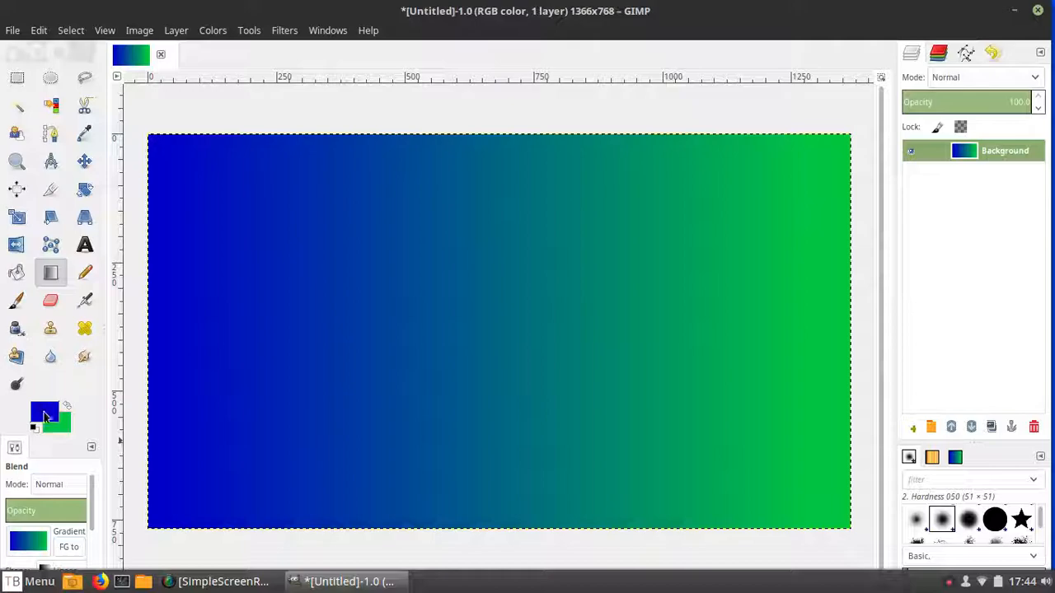
mouse_move(52, 428)
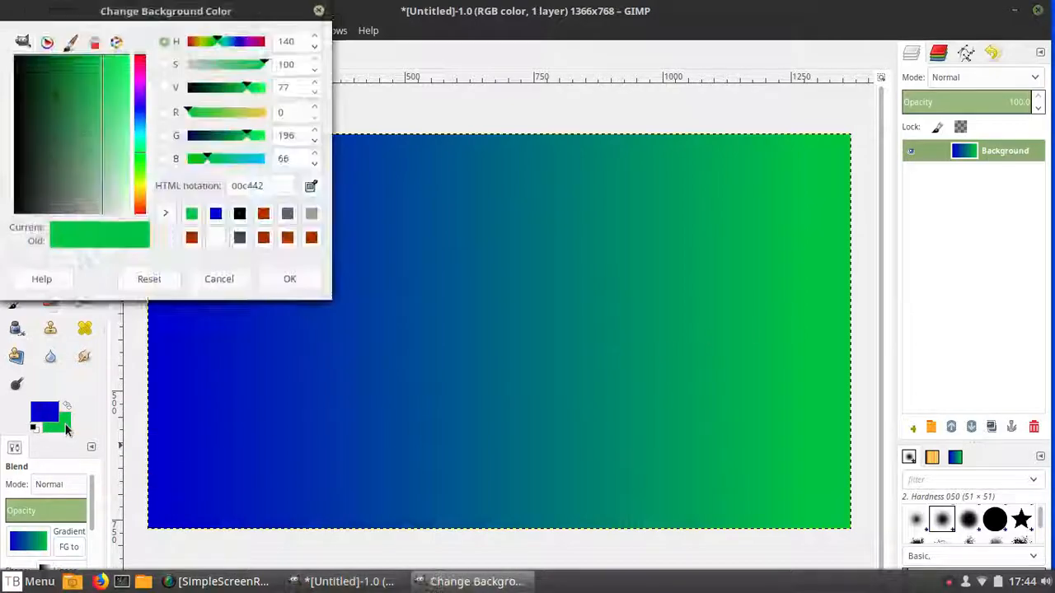
- Swap the painting colours so the foreground is green and the background blue
click(290, 279)
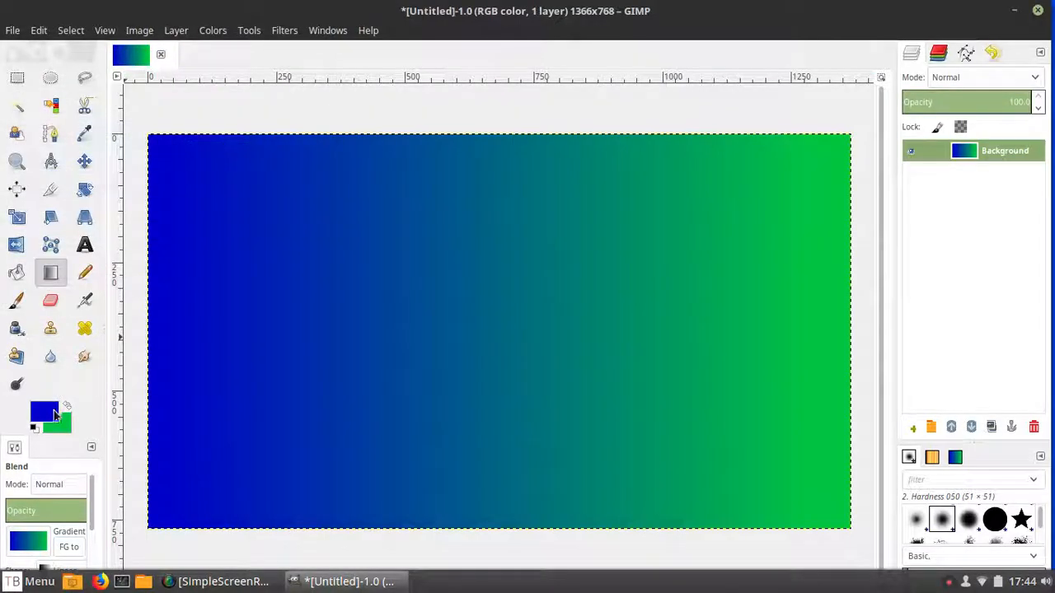
click(43, 412)
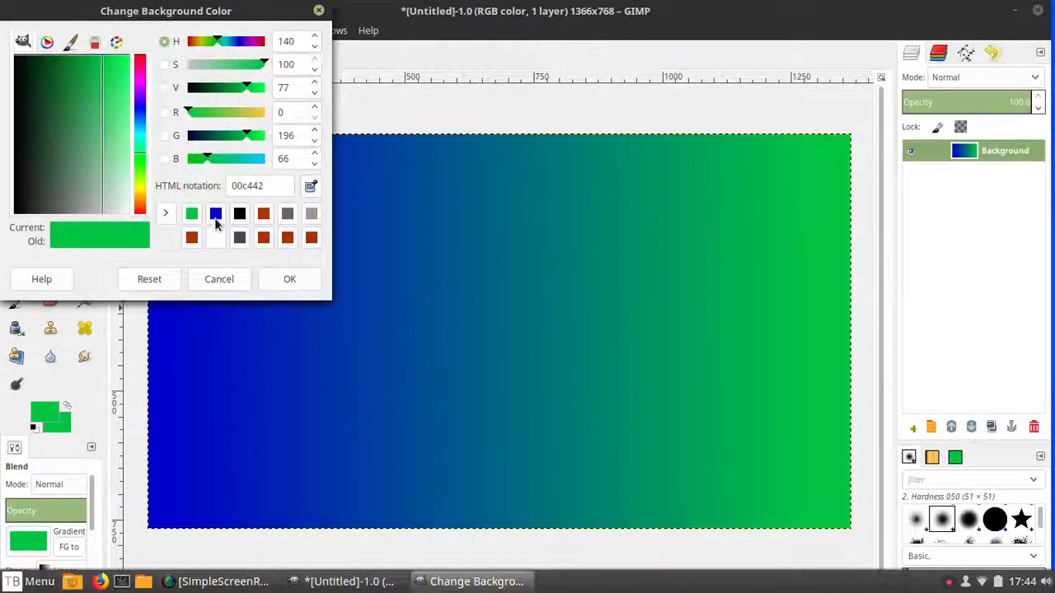
click(290, 279)
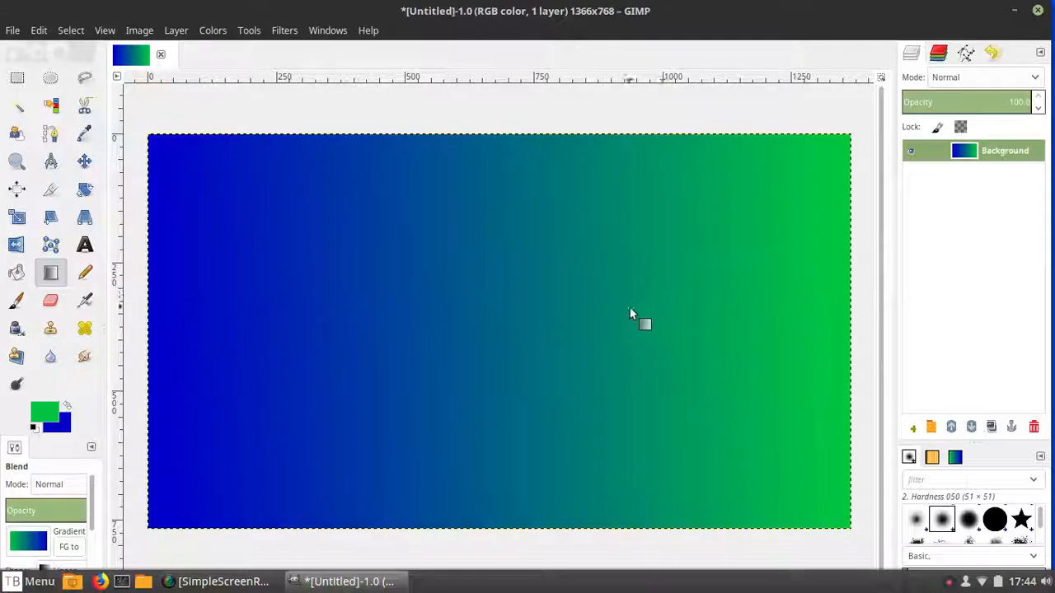
- Redraw the gradient diagonally, green at bottom-left fading to blue at top-right
drag(165, 336, 799, 322)
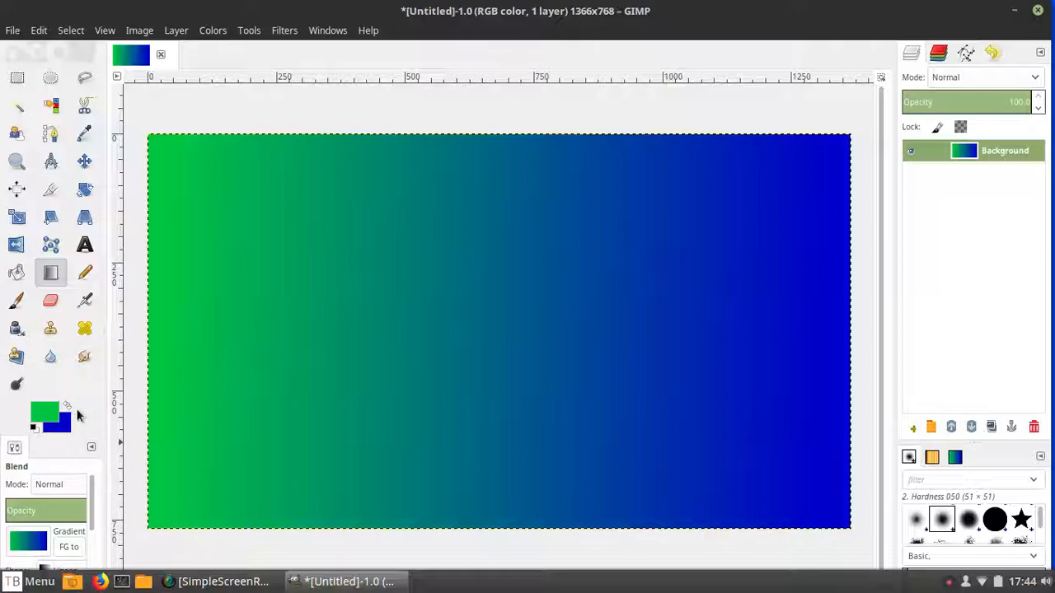
drag(196, 186, 728, 477)
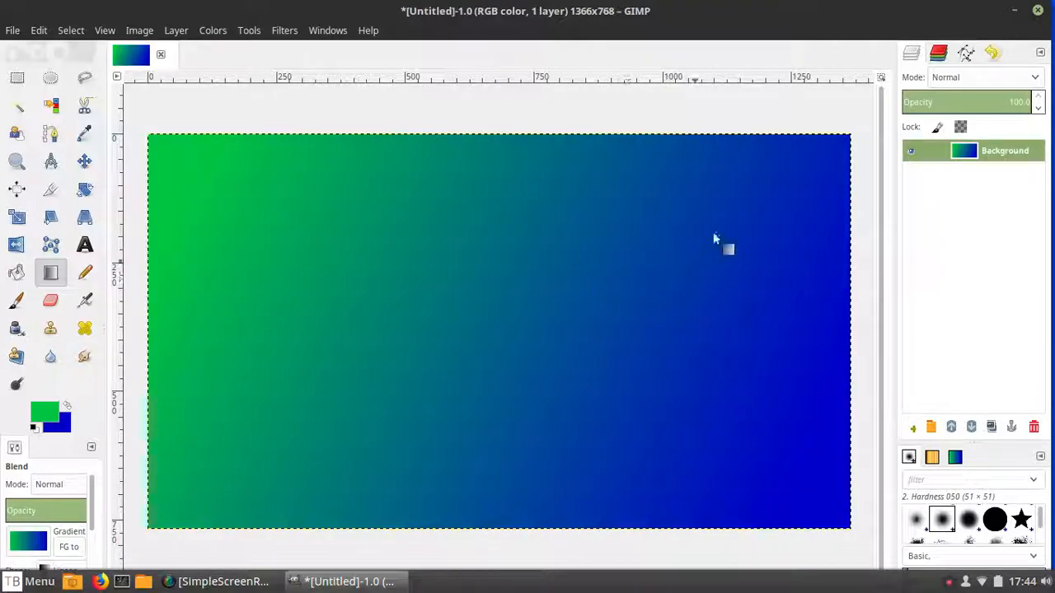
drag(715, 239, 276, 402)
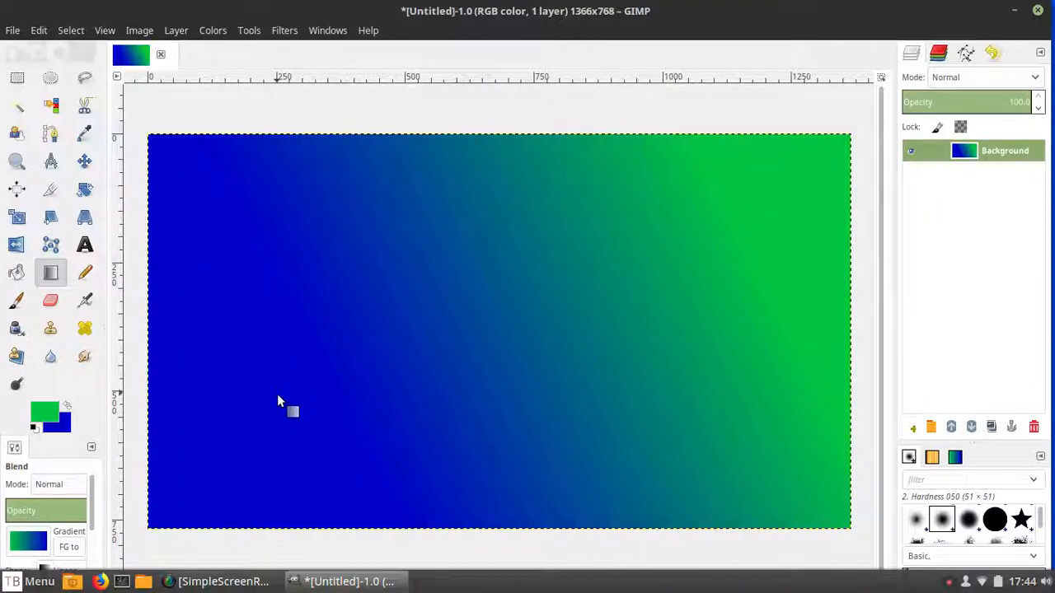
drag(184, 498, 834, 152)
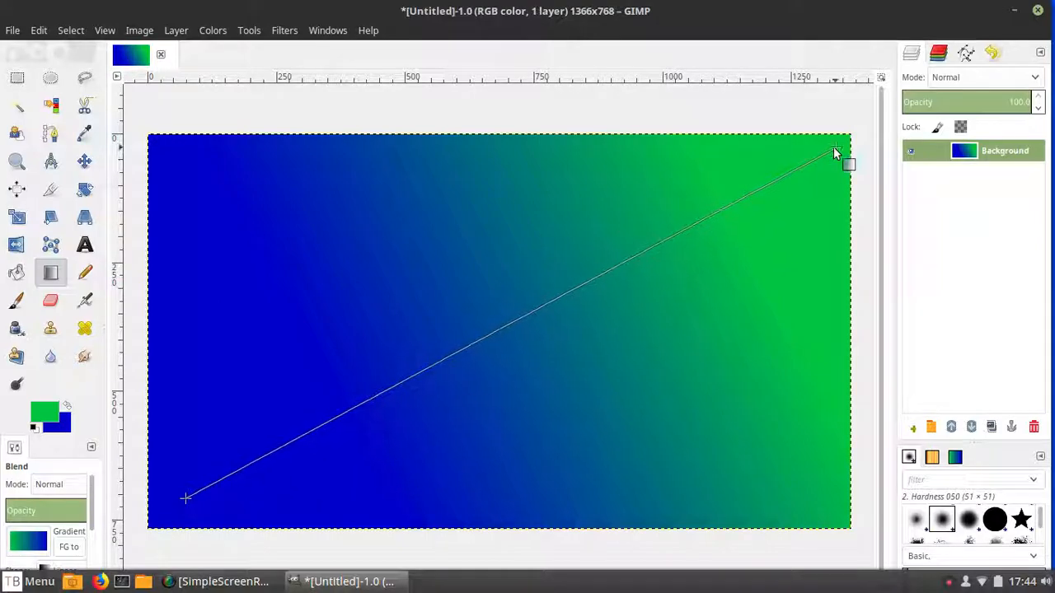
drag(185, 498, 837, 152)
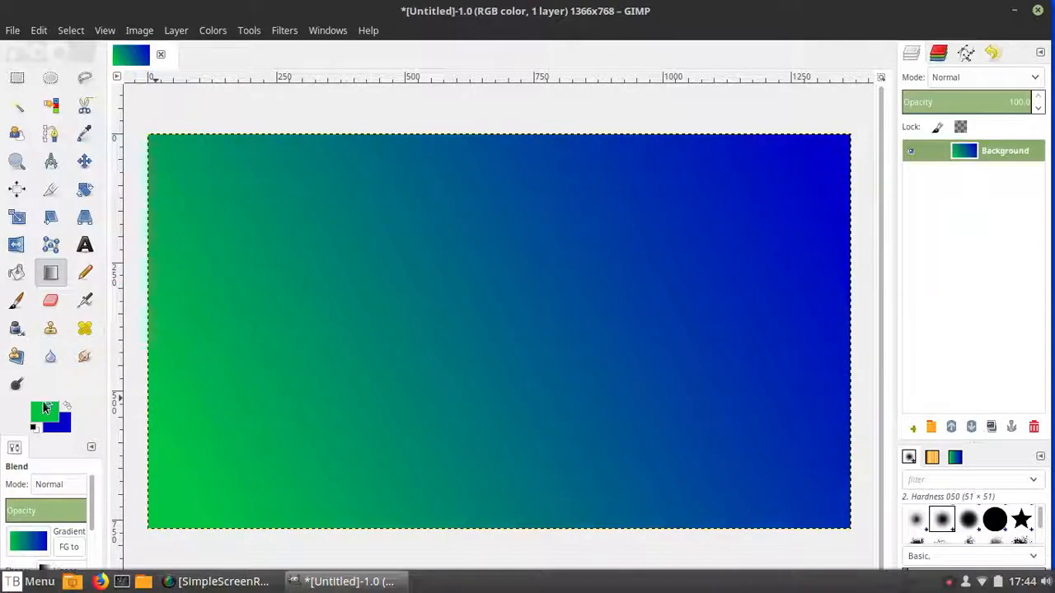
- Set the foreground colour to red (c40000) and the background colour to yellow
click(43, 412)
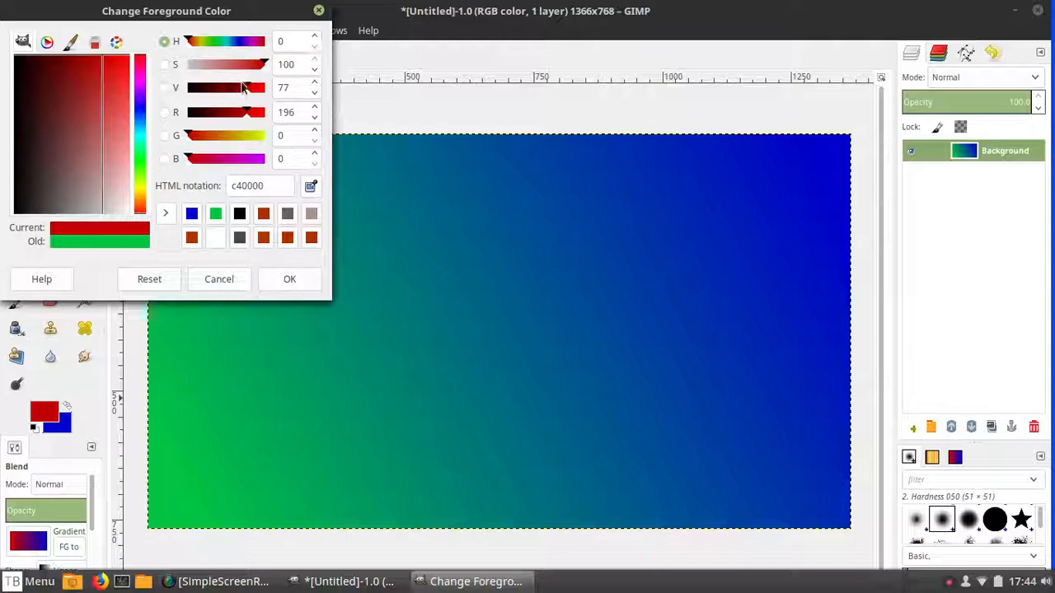
mouse_move(278, 293)
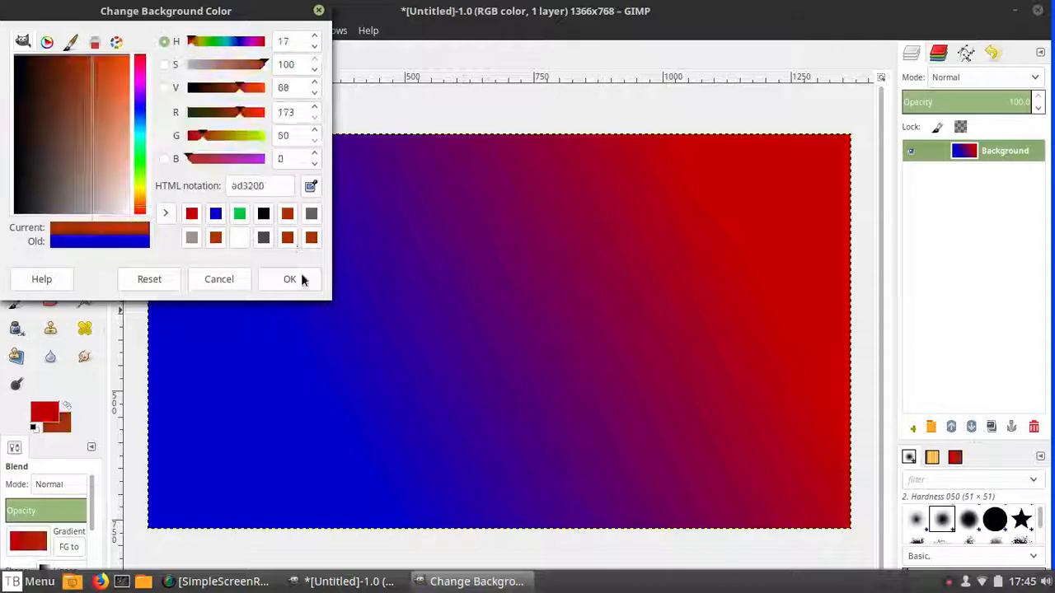
click(290, 279)
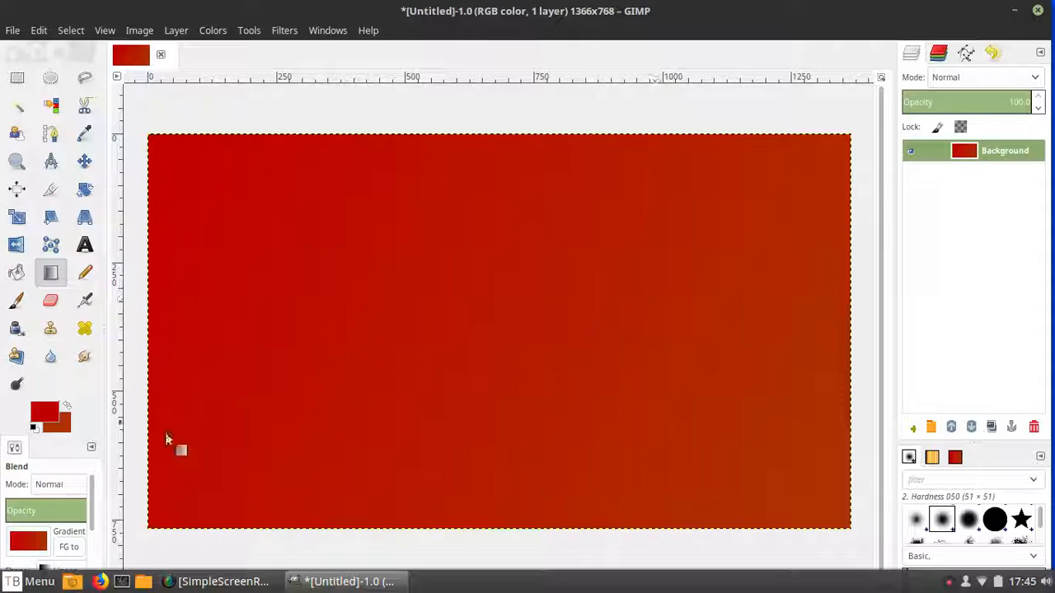
click(44, 412)
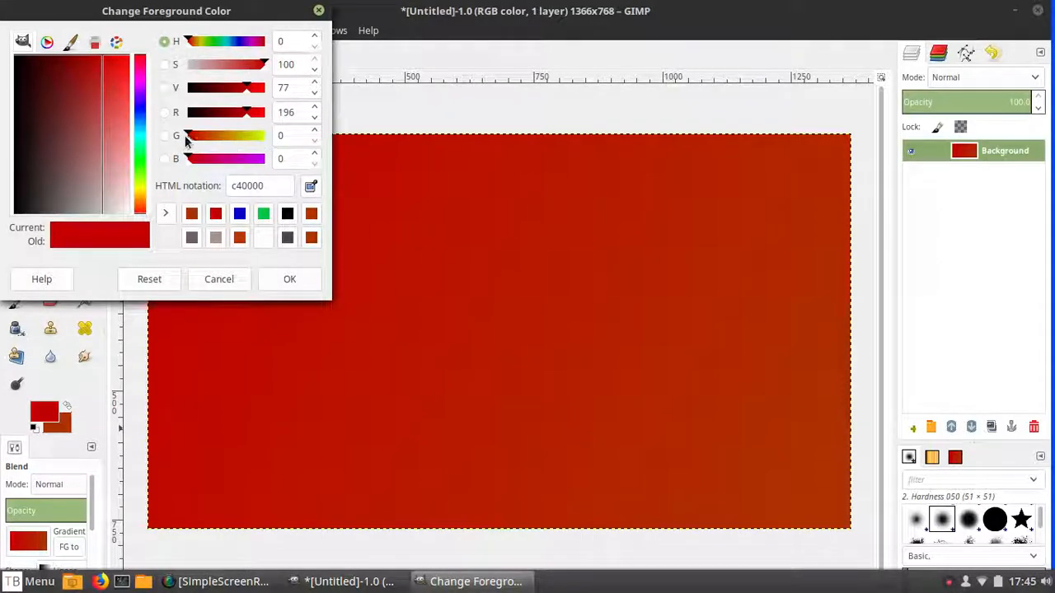
click(290, 278)
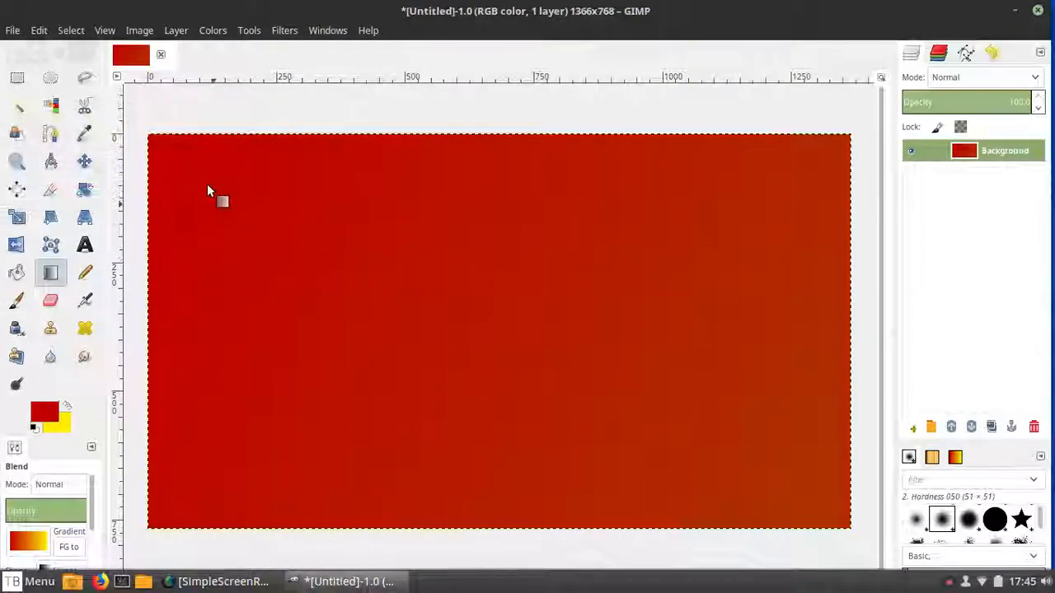
- Fill the canvas with a red-to-yellow gradient from top-left toward bottom-right
drag(207, 191, 646, 374)
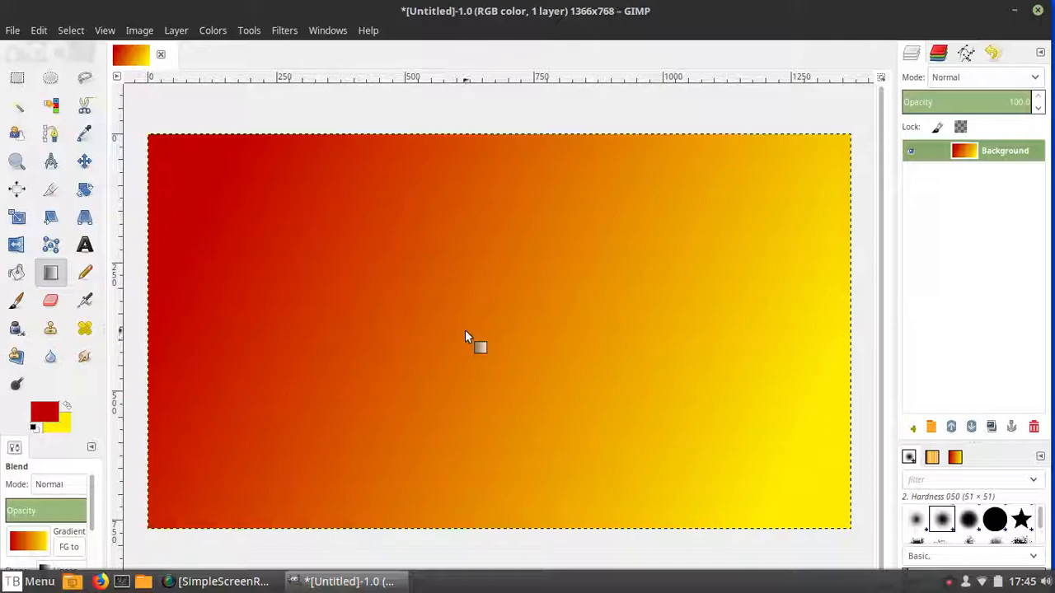
click(13, 30)
text(gradient.png)
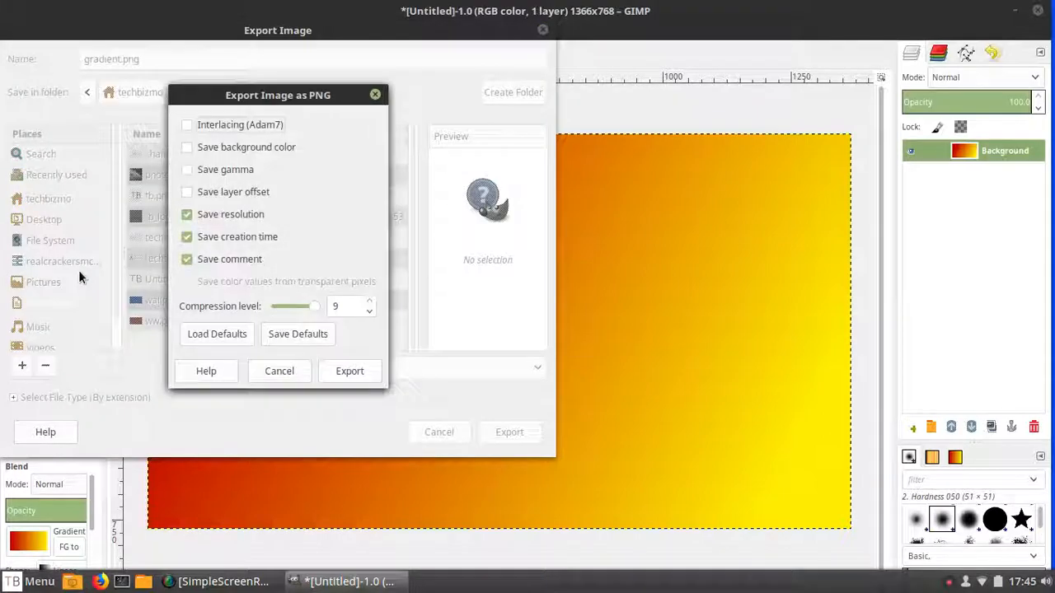
- Export the image as gradient.png into Documents and minimise GIMP to the desktop
click(350, 371)
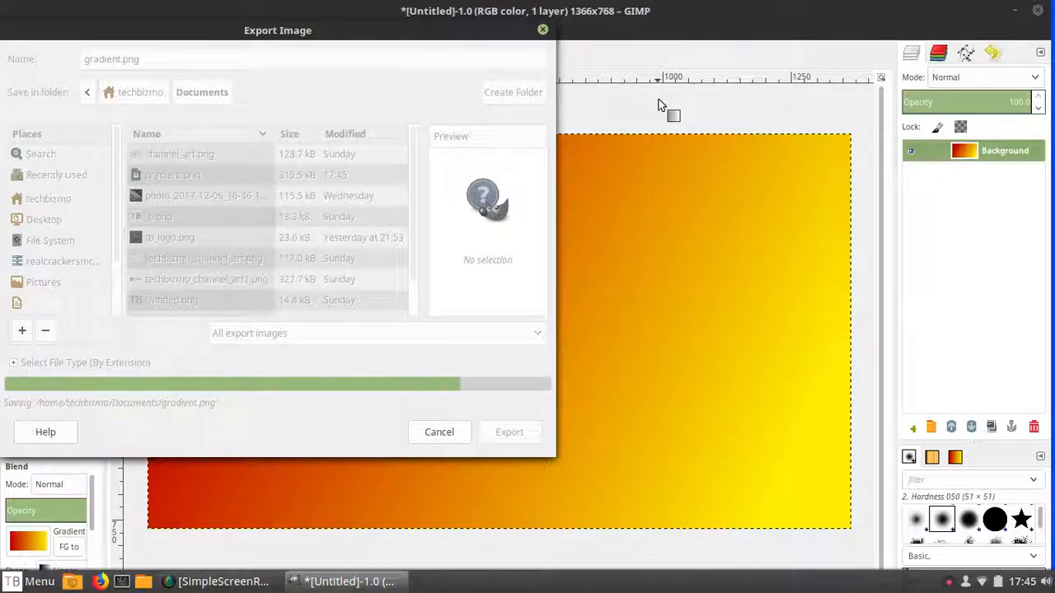
click(510, 432)
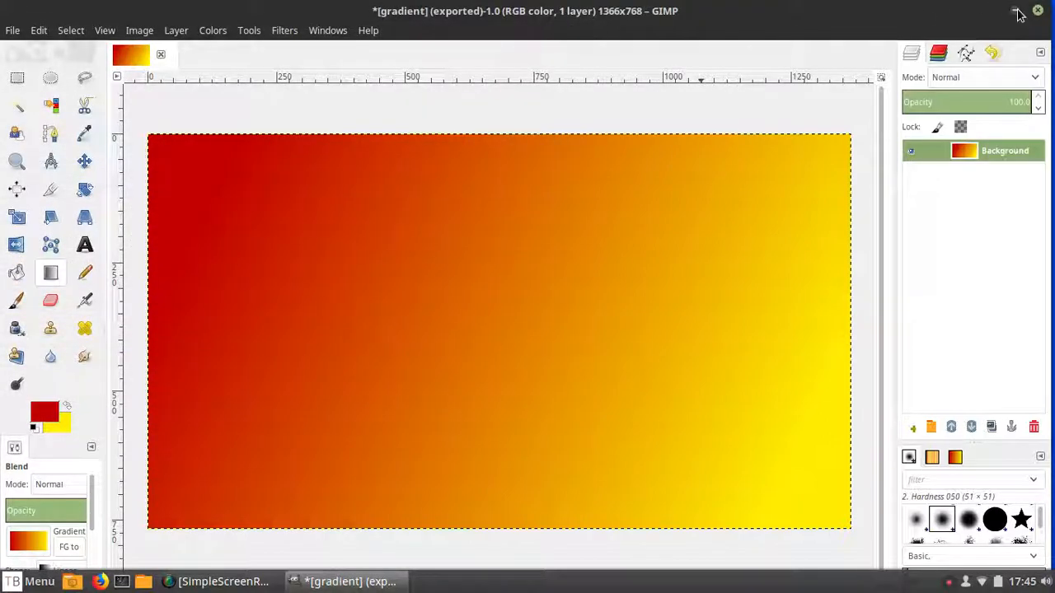
click(1019, 10)
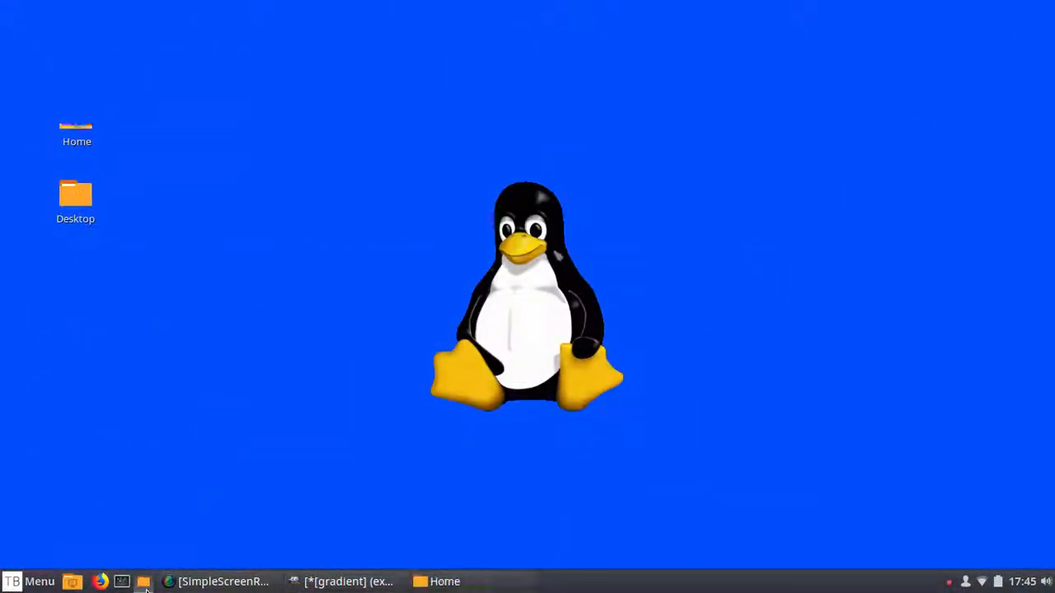
- Set gradient.png from Documents as the desktop wallpaper via the file manager
click(143, 580)
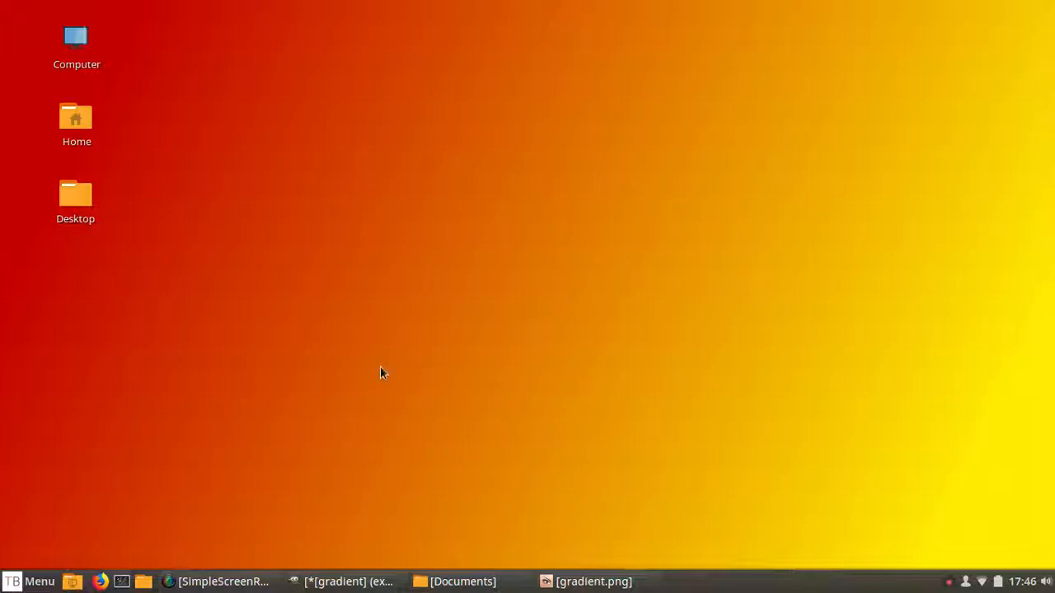
mouse_move(784, 395)
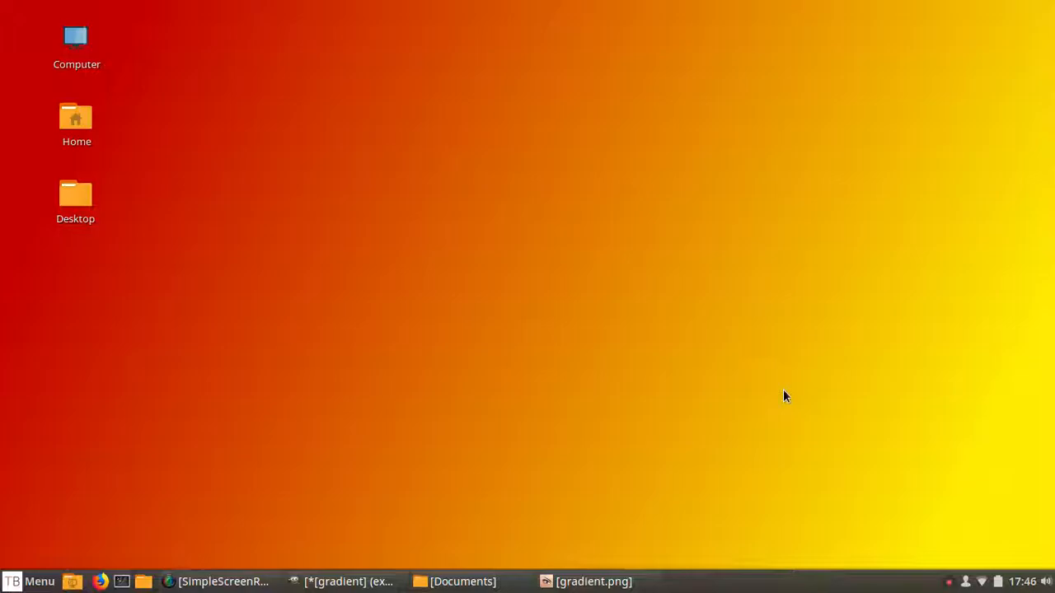
mouse_move(775, 389)
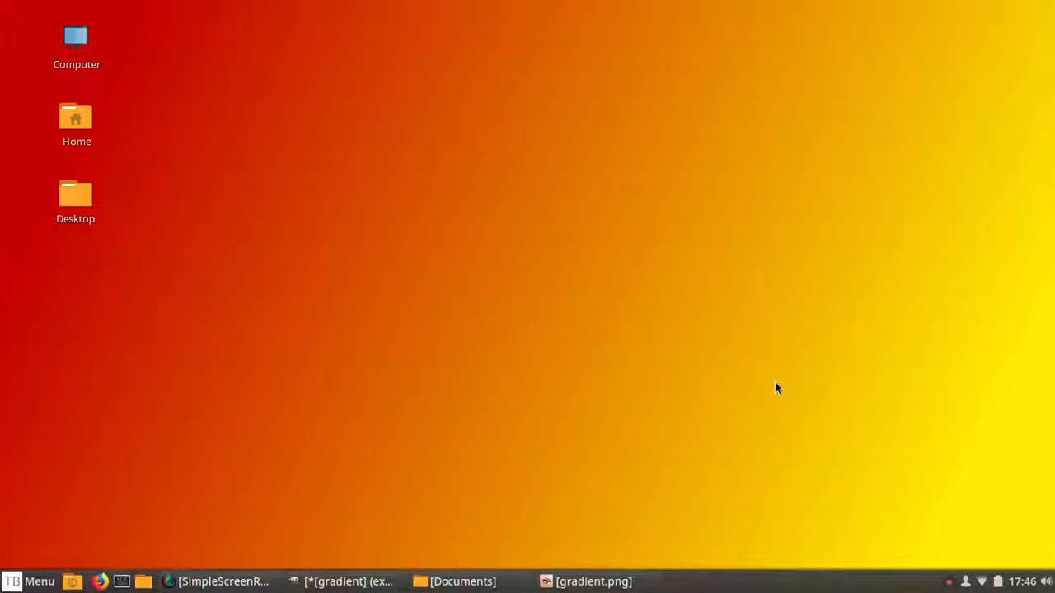